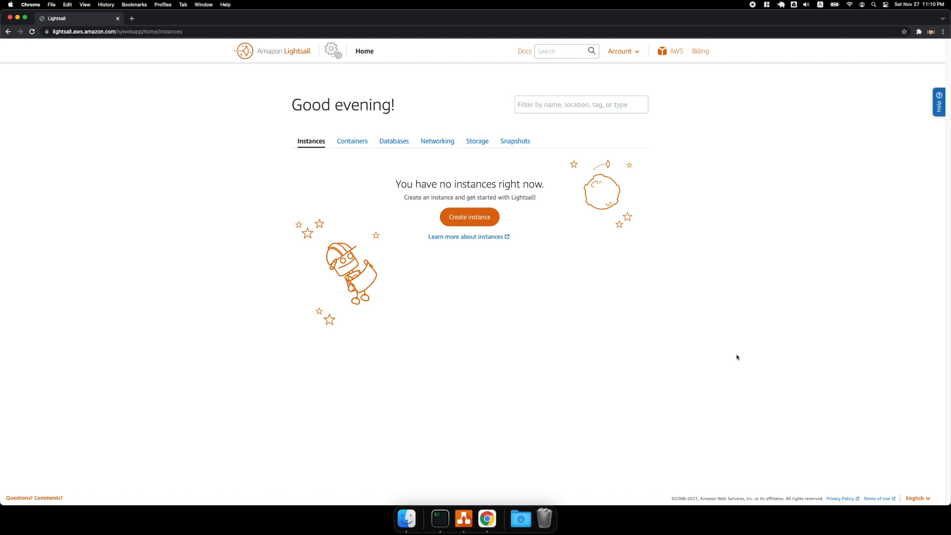
# Step: Begin a new Lightsail instance with the OS-only Ubuntu 20.04 LTS blueprint
pyautogui.click(469, 216)
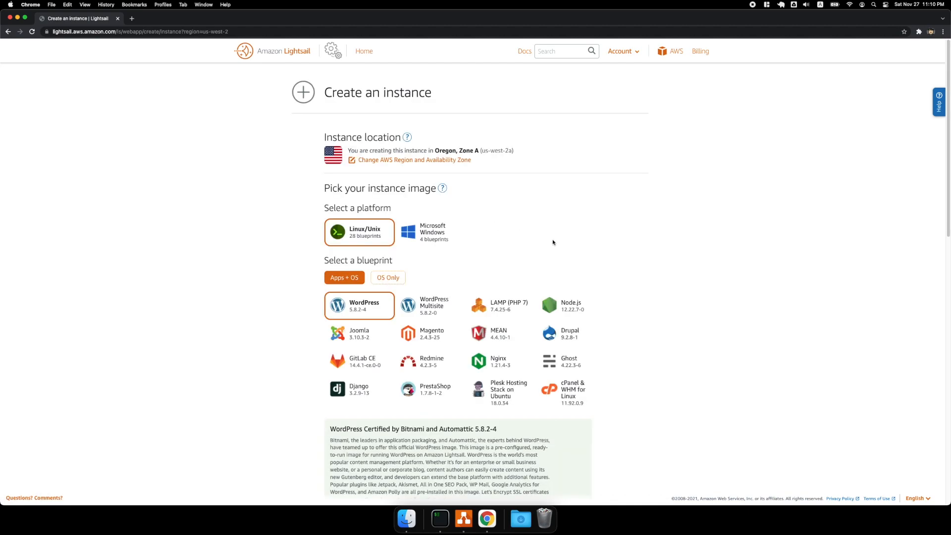
pyautogui.click(387, 278)
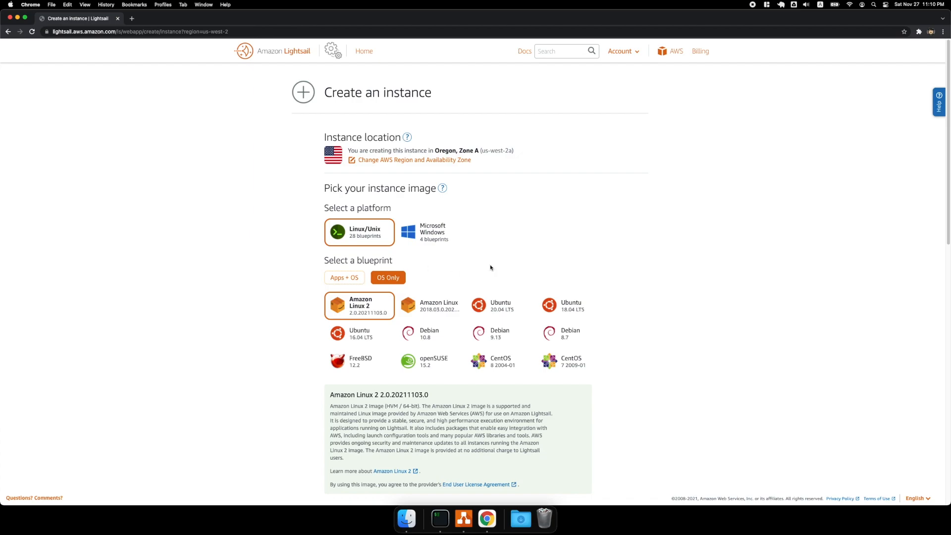
pyautogui.click(499, 306)
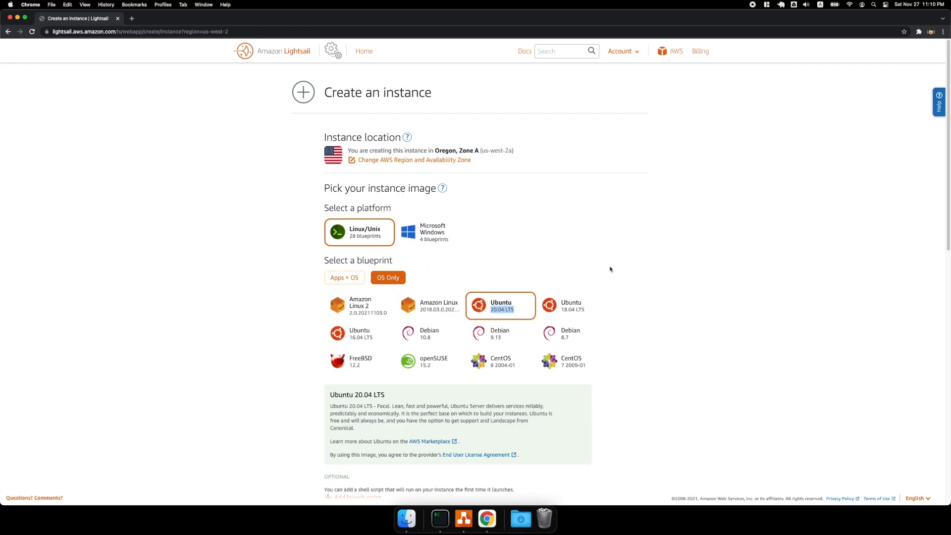
pyautogui.scroll(-3)
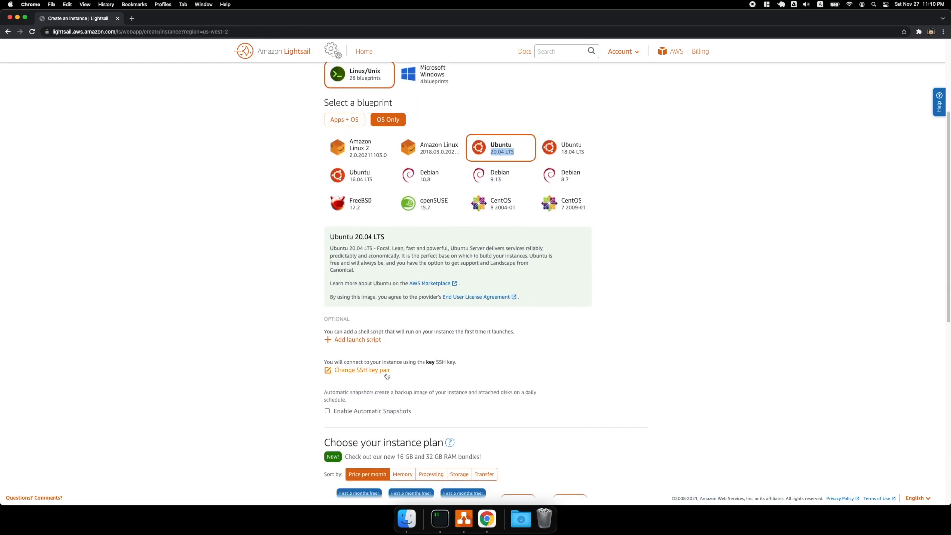
# Step: Generate and download a new SSH key pair named keypair for the instance
pyautogui.click(357, 369)
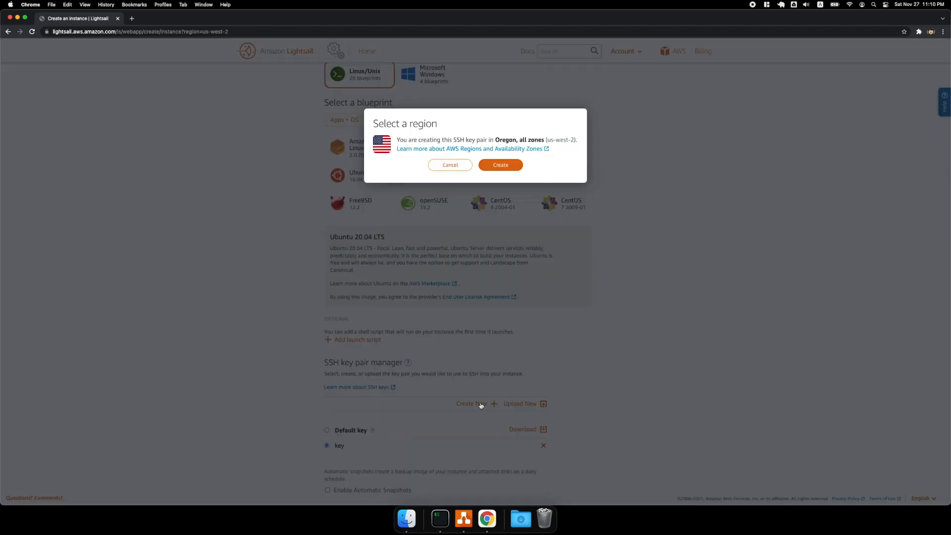
pyautogui.click(500, 165)
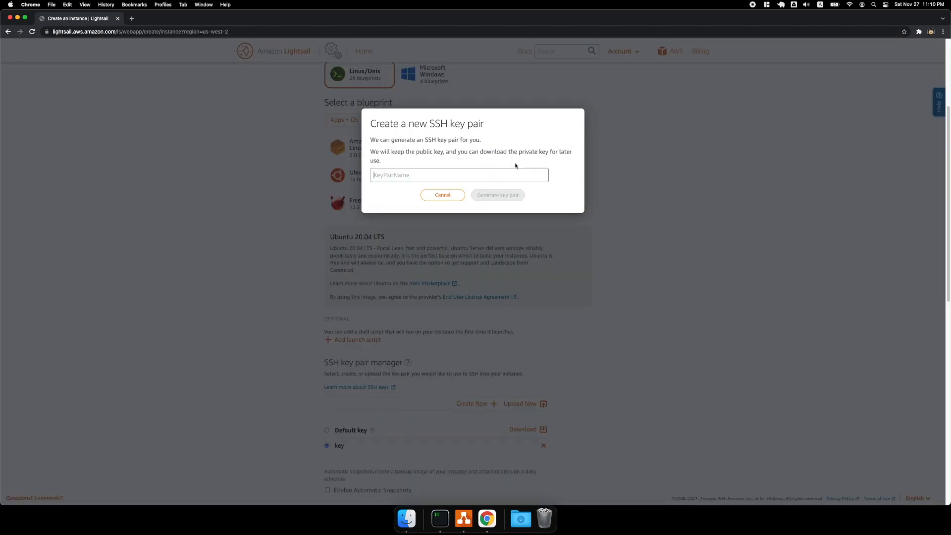
pyautogui.write('keyp')
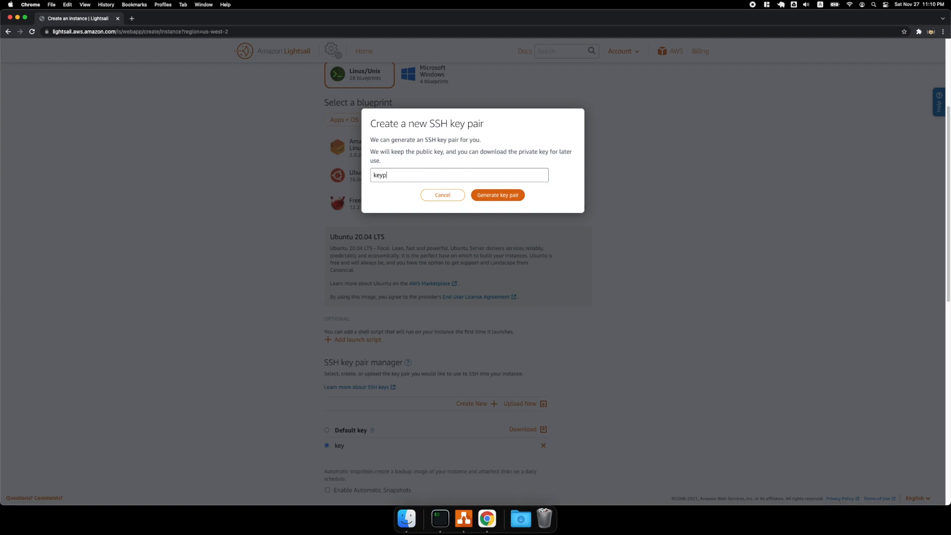
pyautogui.click(496, 195)
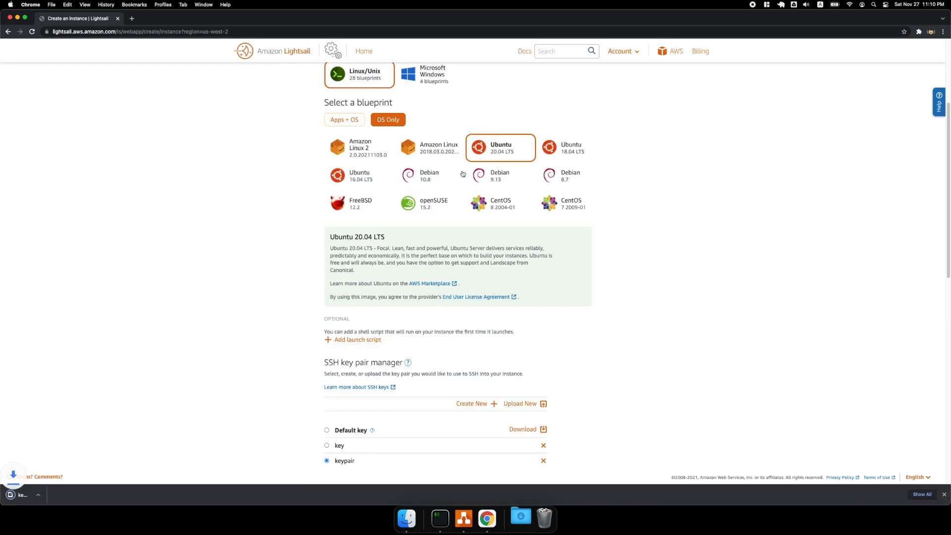
# Step: Launch Ubuntu-1 on the $3.5 plan and copy its public IP 34.219.183.109
pyautogui.scroll(-3)
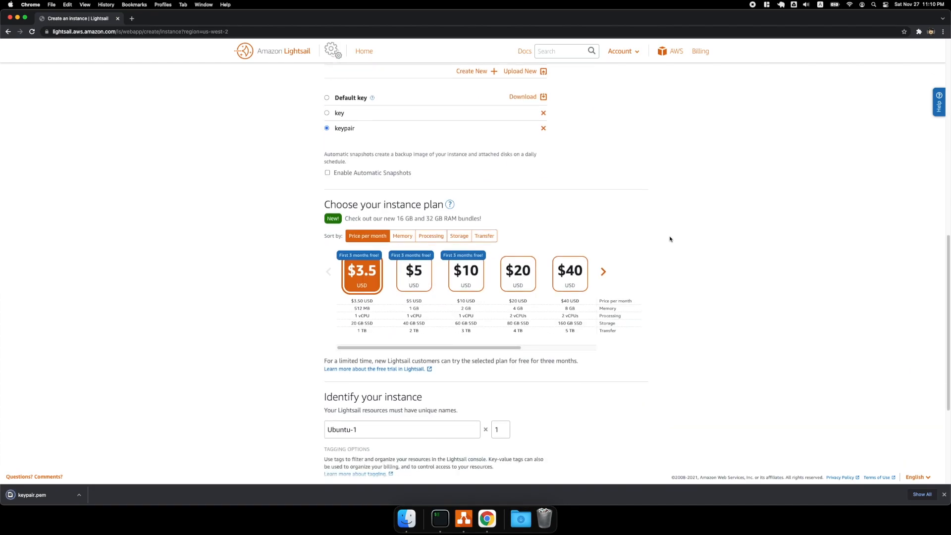
pyautogui.scroll(-3)
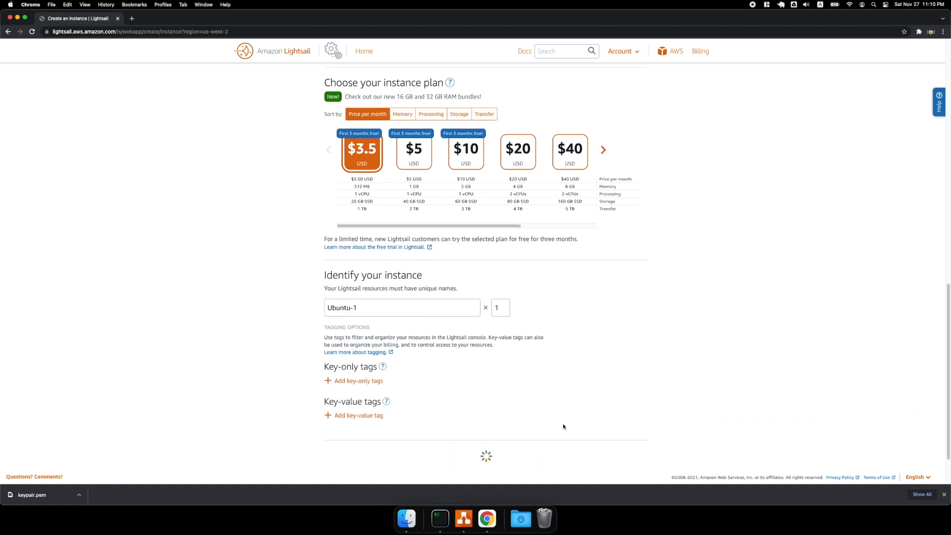
pyautogui.moveTo(622, 367)
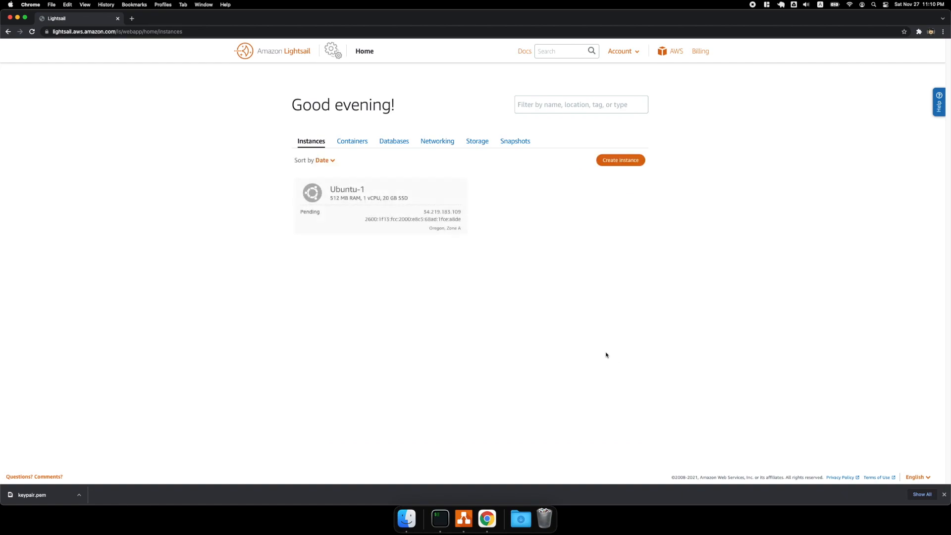
pyautogui.moveTo(549, 291)
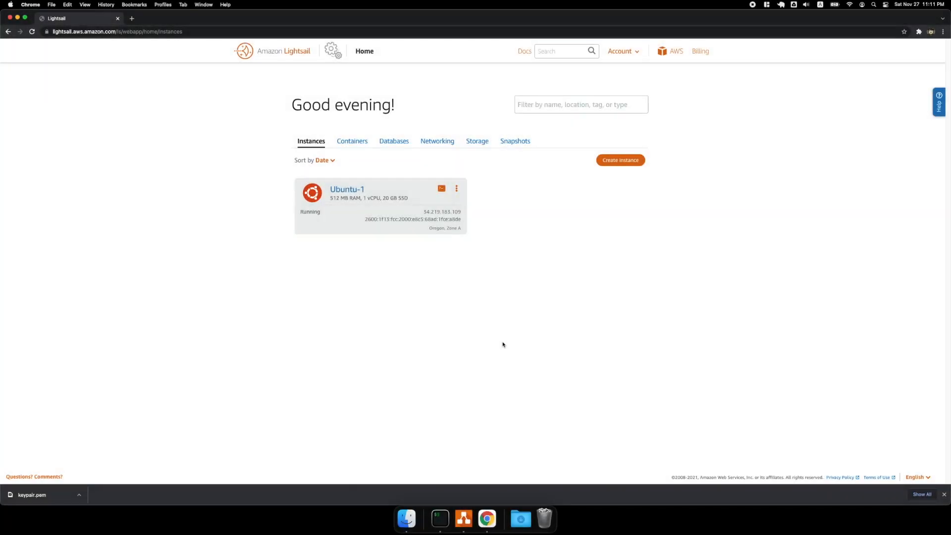
pyautogui.moveTo(483, 358)
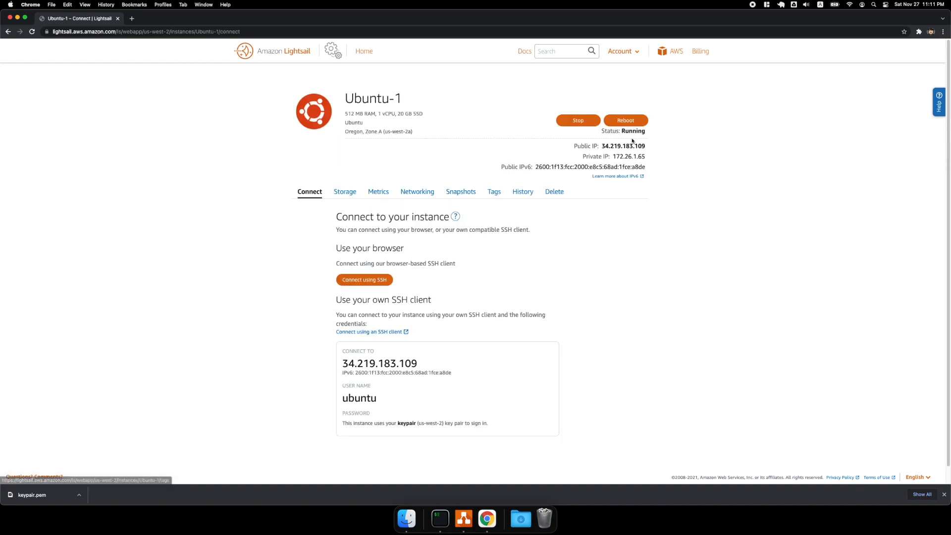
pyautogui.rightClick(622, 145)
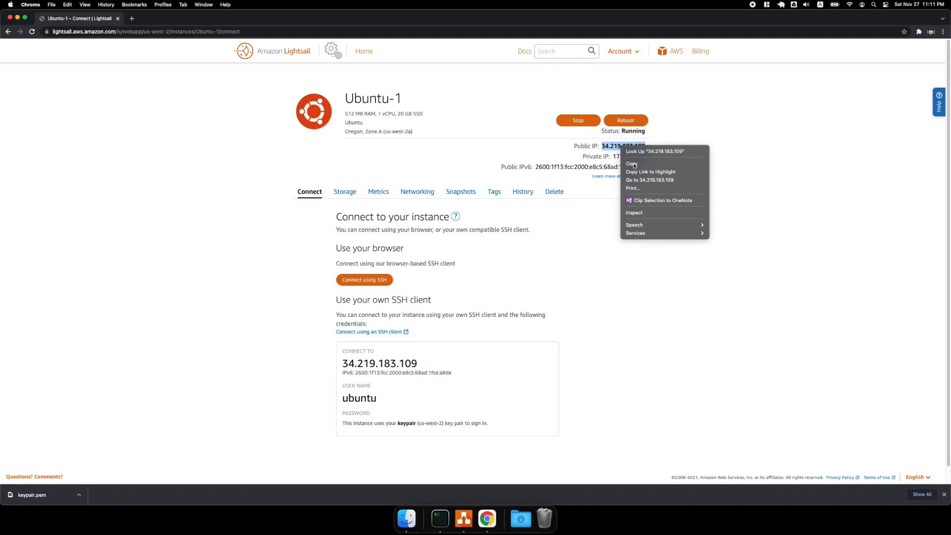
pyautogui.click(439, 518)
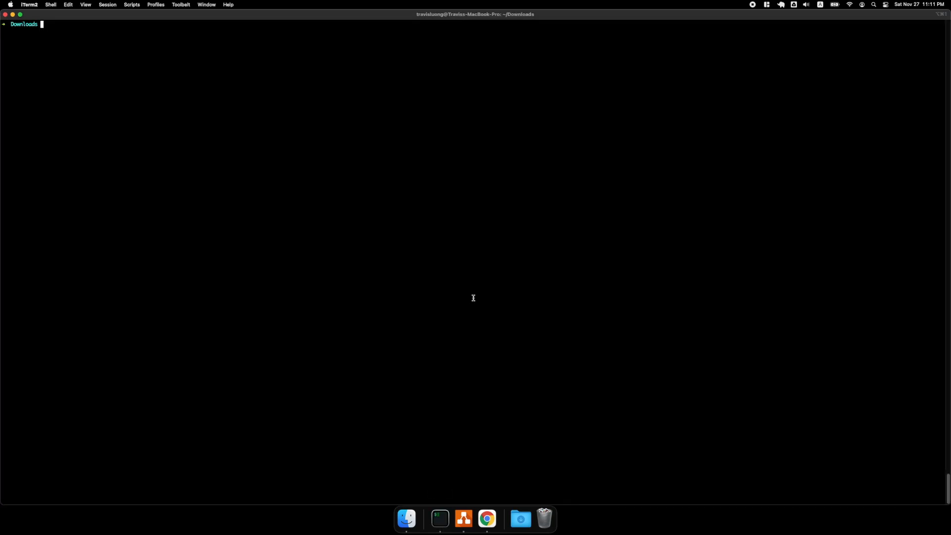
# Step: Restrict keypair.pem to mode 600 and add it as an SSH identity with ssh-add
pyautogui.write('ssh-add')
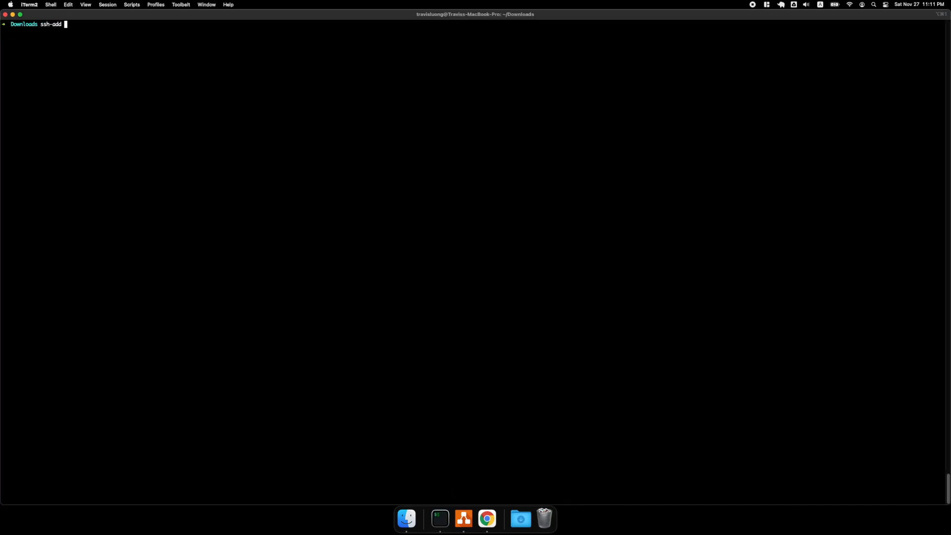
pyautogui.write('keypair.pem')
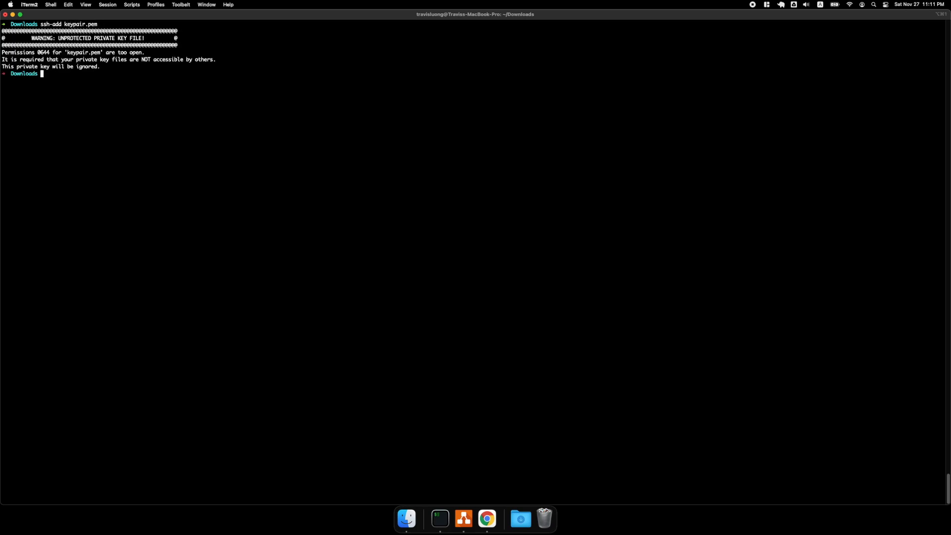
pyautogui.write('chmod')
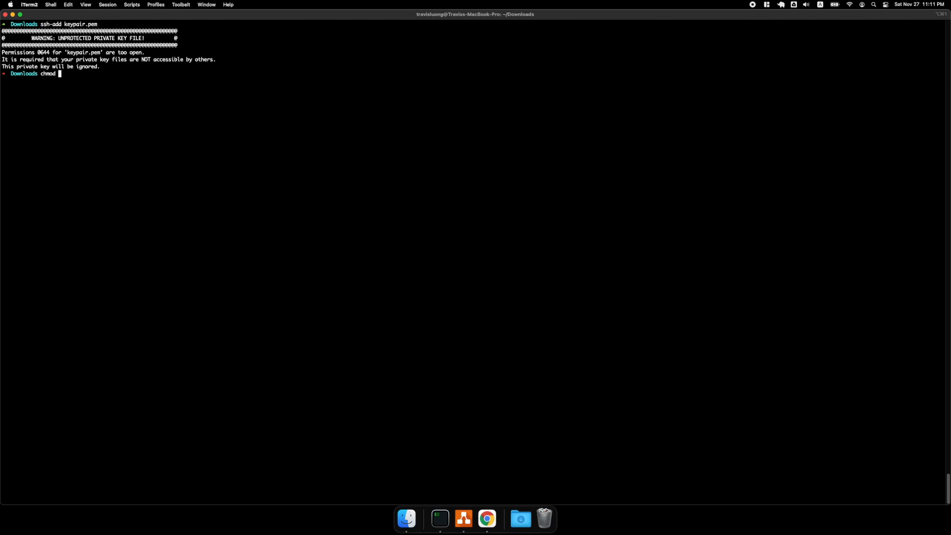
pyautogui.write('600')
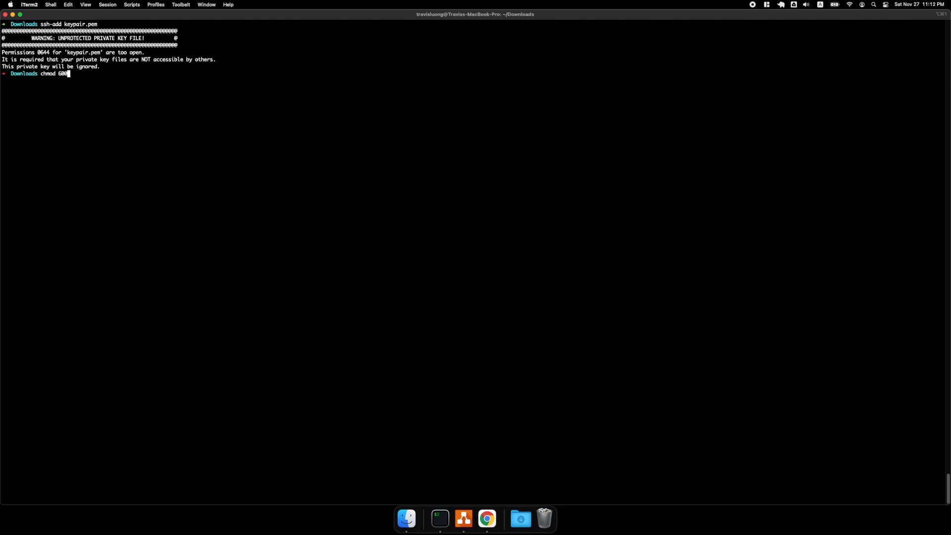
pyautogui.write('keypair.pem')
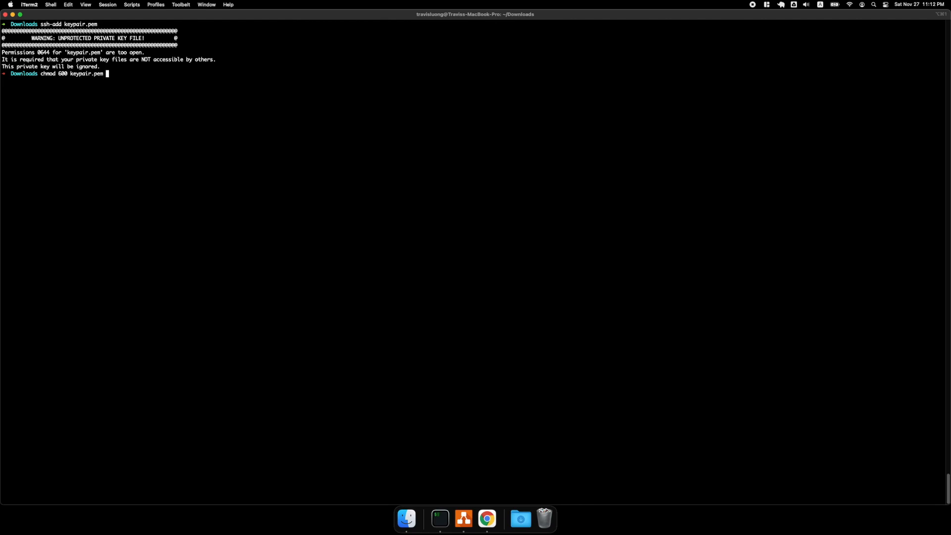
pyautogui.write('ssh-add')
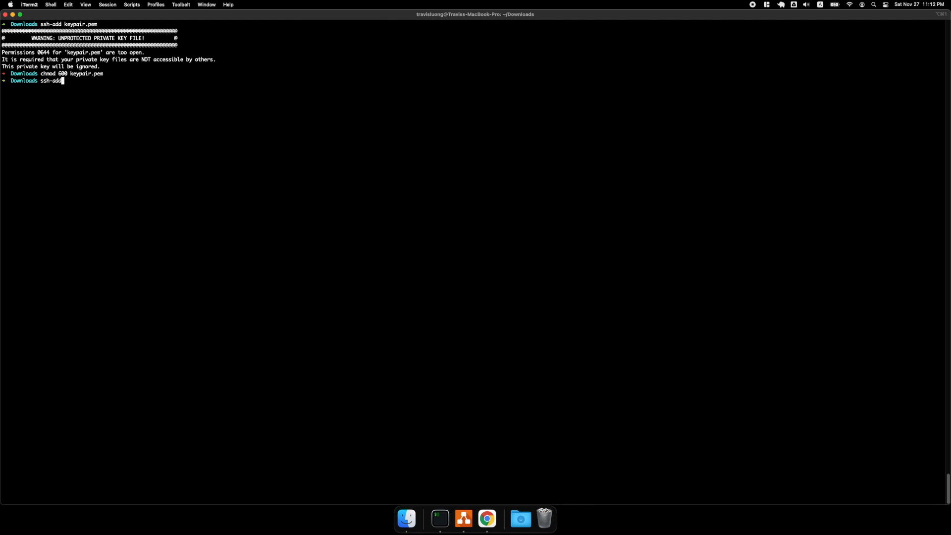
pyautogui.write('keypair.pem')
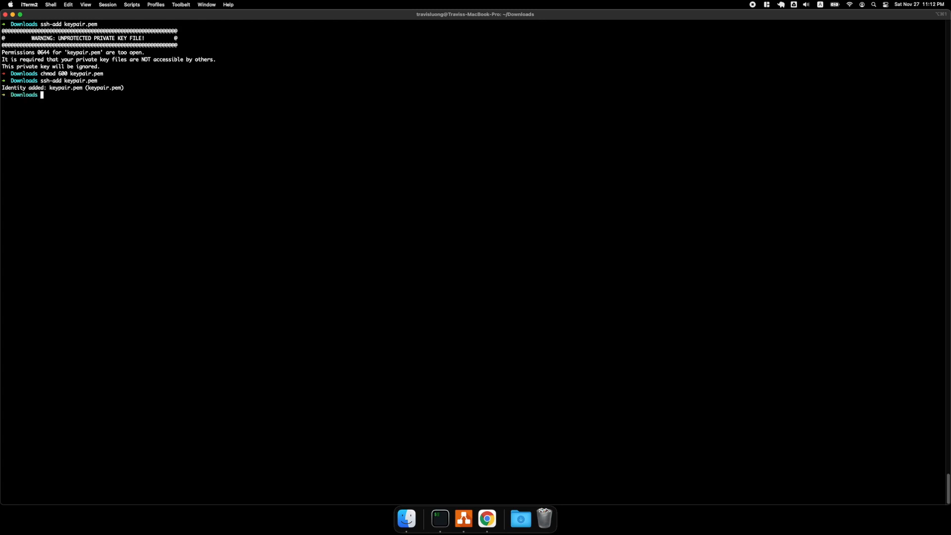
# Step: Connect over SSH as ubuntu to the instance's public IP
pyautogui.write('ssh ubuntu@')
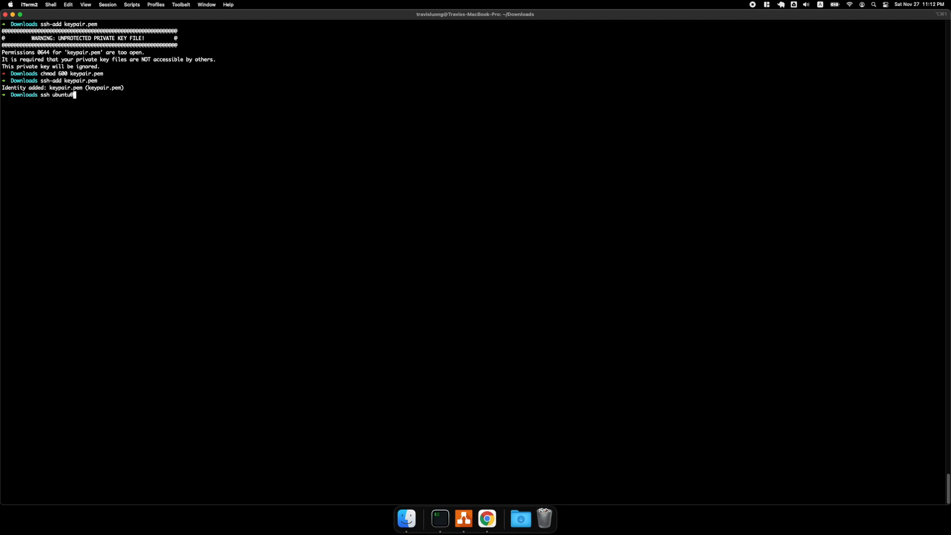
pyautogui.write('54.219.183.109')
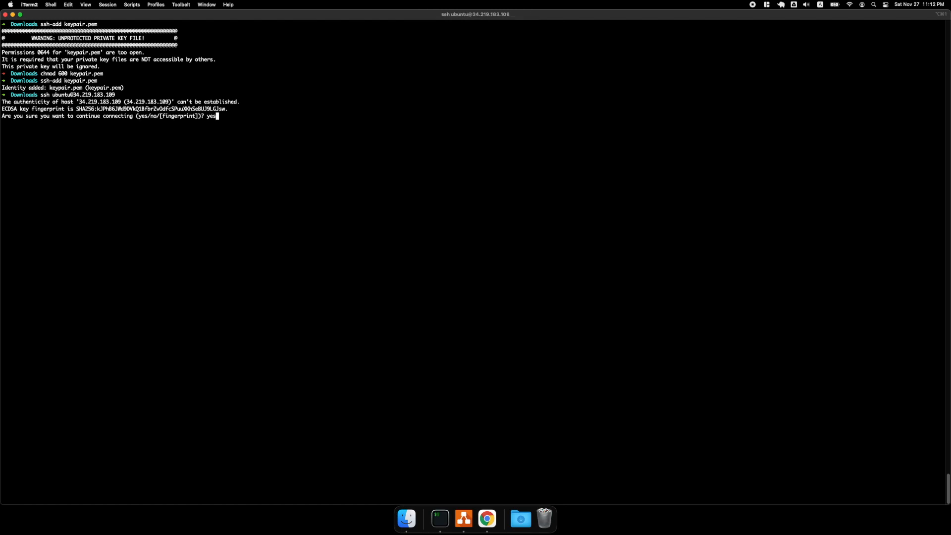
# Step: Accept the host key, then refresh packages with sudo apt-get update
pyautogui.press('enter')
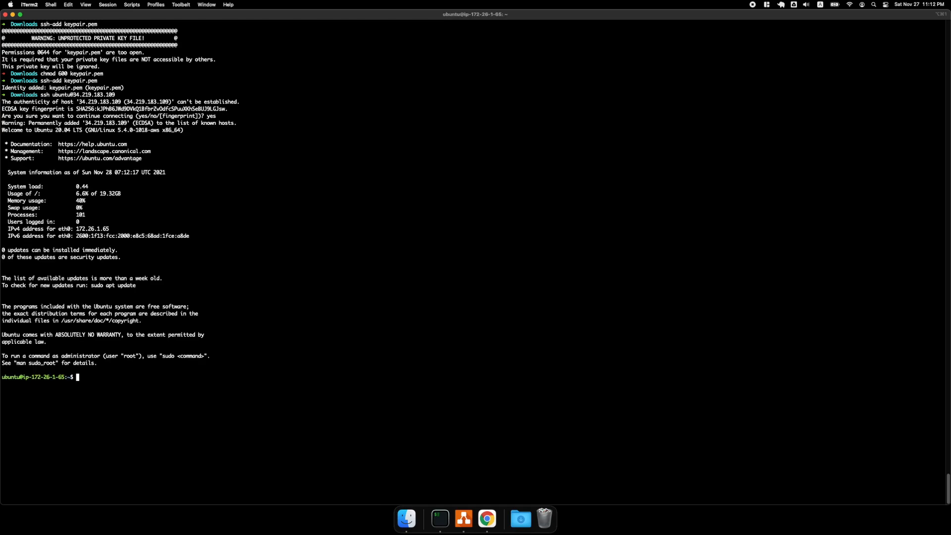
pyautogui.moveTo(458, 321)
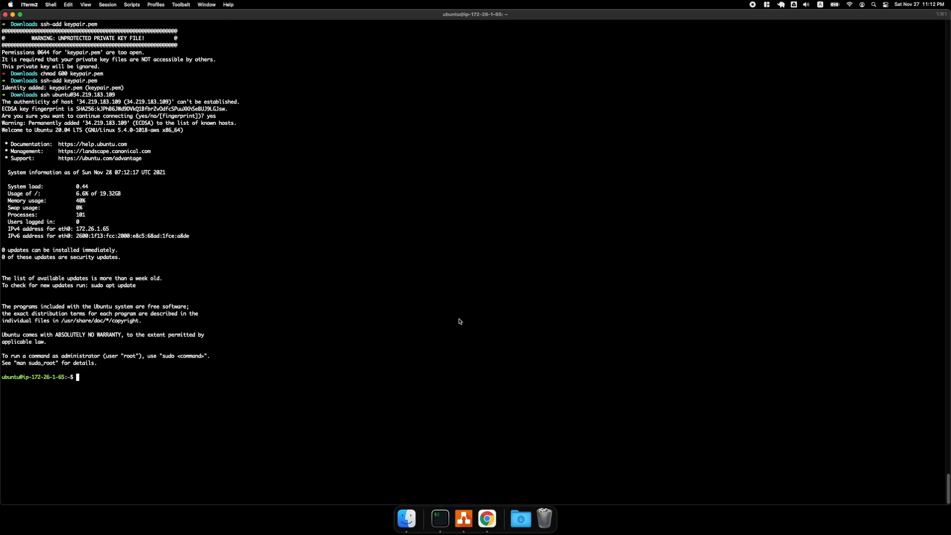
pyautogui.write('sudo')
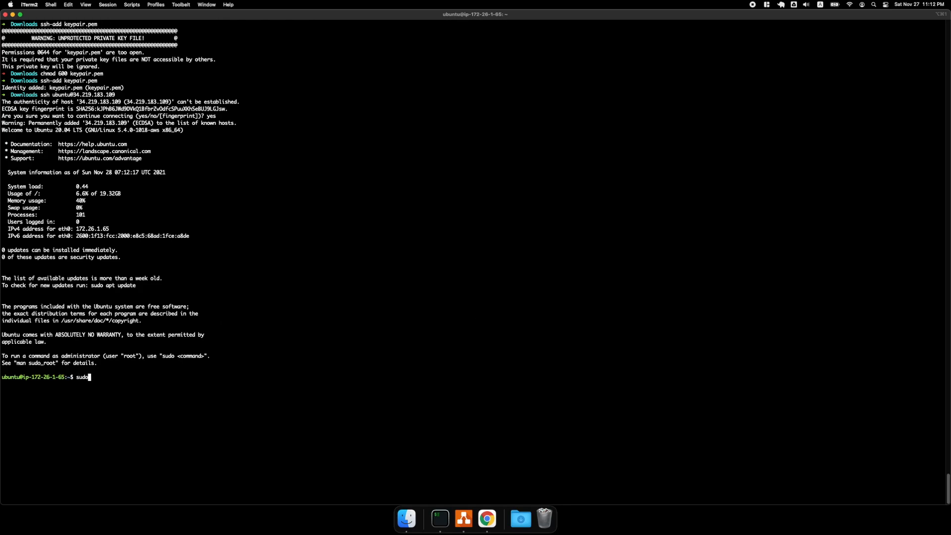
pyautogui.write('apt-get update')
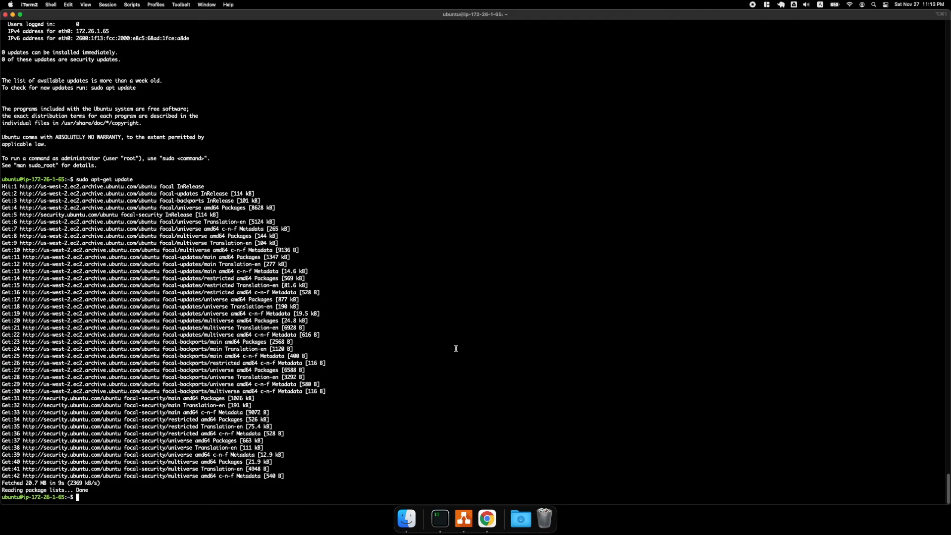
# Step: Add the NodeSource setup_16.x repository and install nodejs via apt-get
pyautogui.write('curl -fsSL https://deb.nodesource.com/setup_16.x | sudo -E bash -')
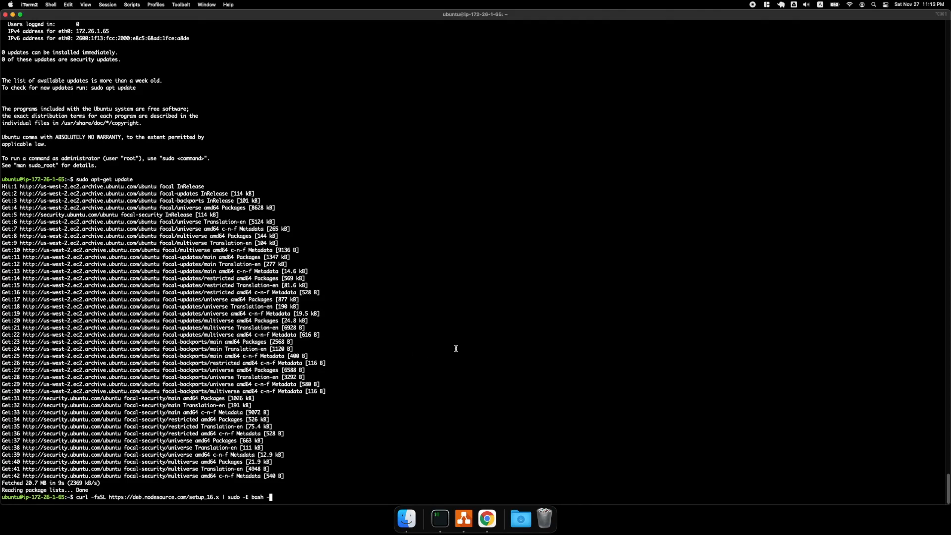
pyautogui.press('enter')
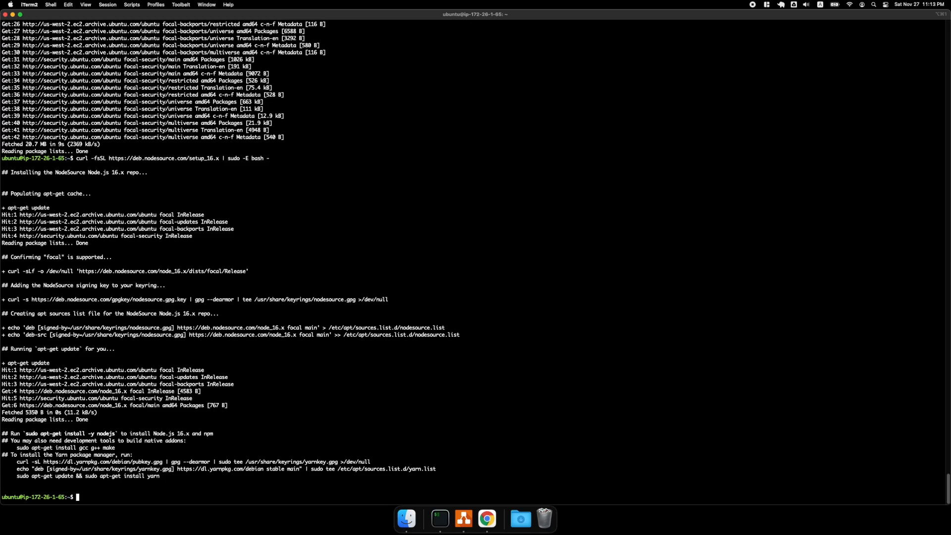
pyautogui.write('sudo')
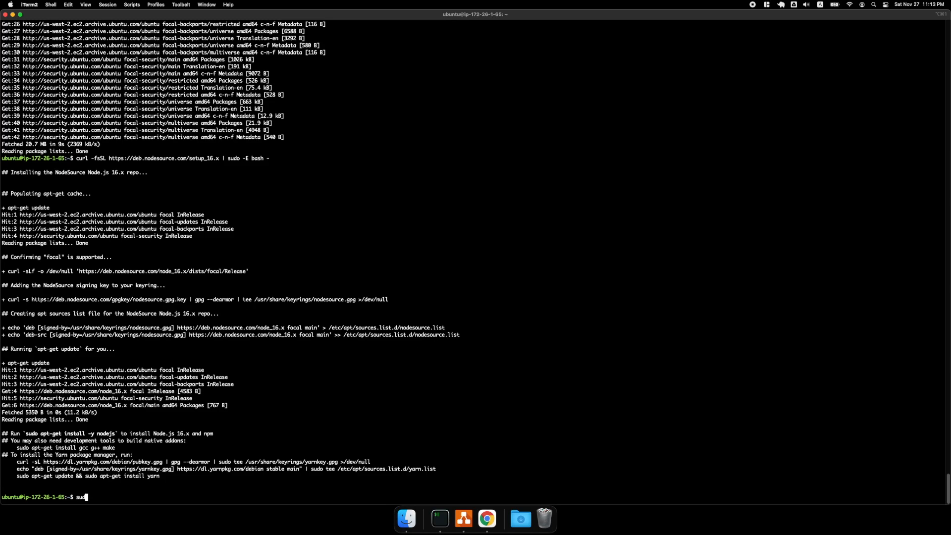
pyautogui.write('apt-get install nodej')
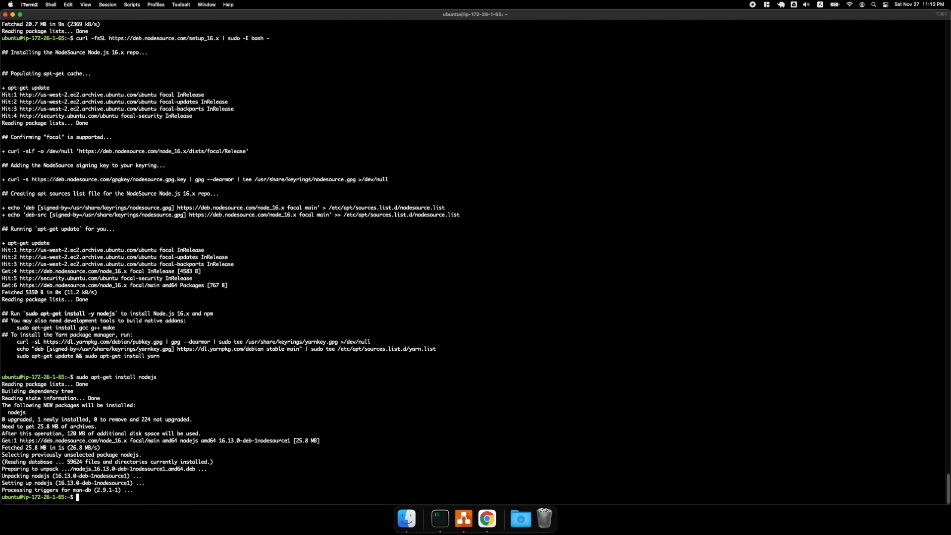
# Step: Install python3-pip and python3-venv with sudo apt-get -y
pyautogui.write('sudo ap')
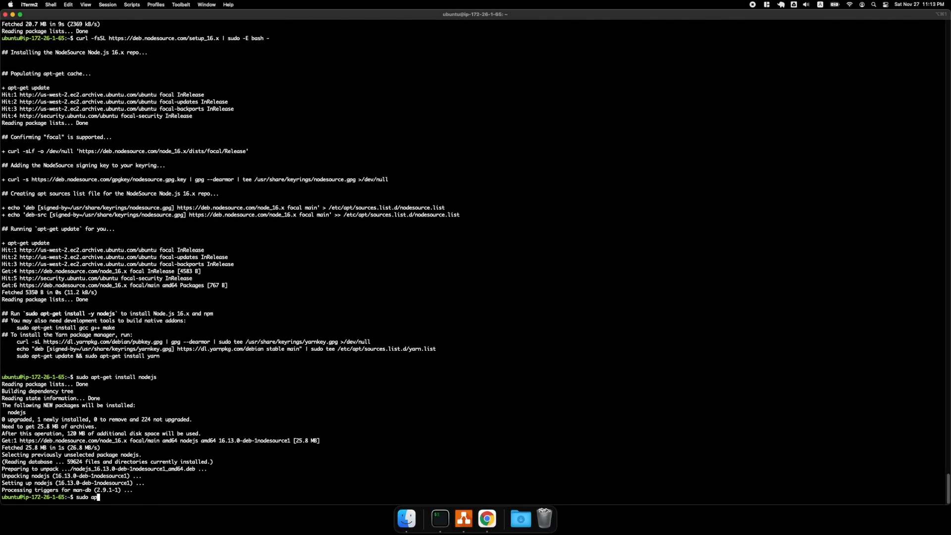
pyautogui.write('t-get -y')
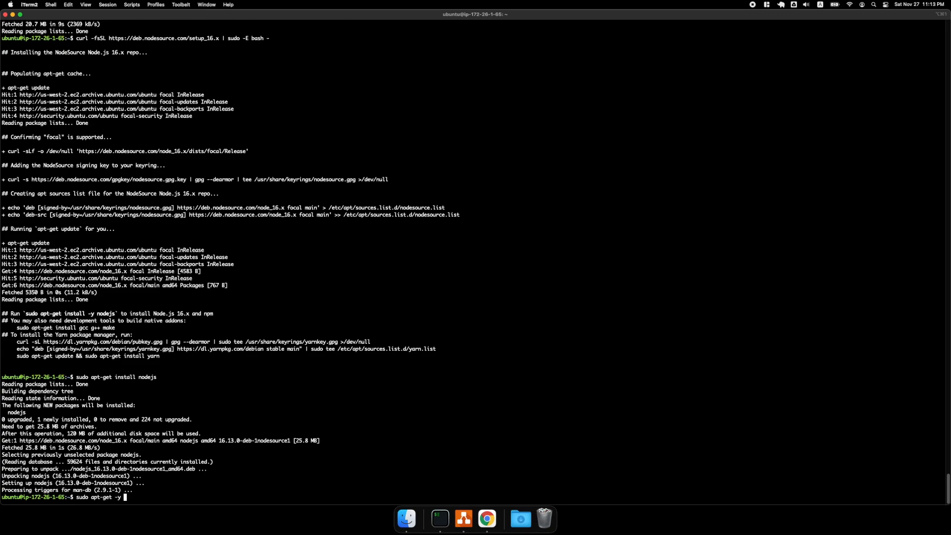
pyautogui.write('install')
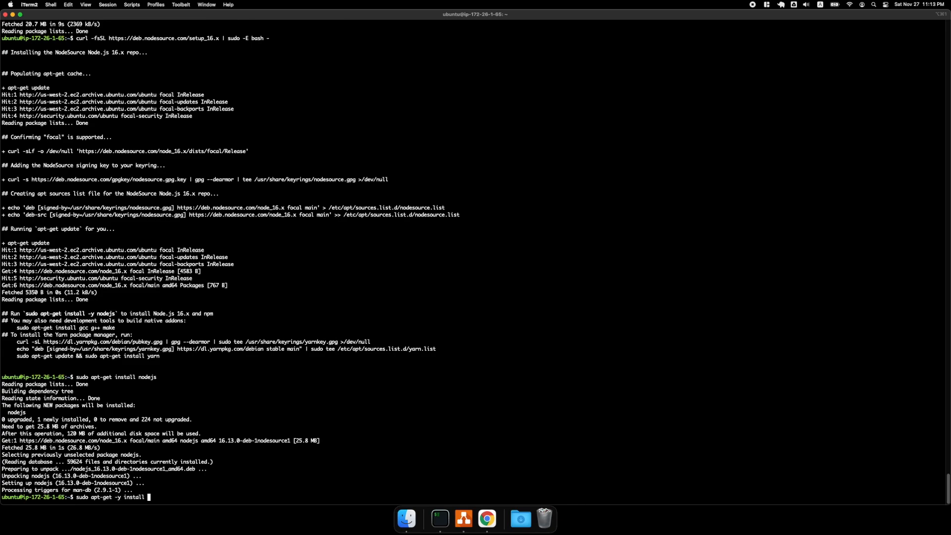
pyautogui.write('python3-pip')
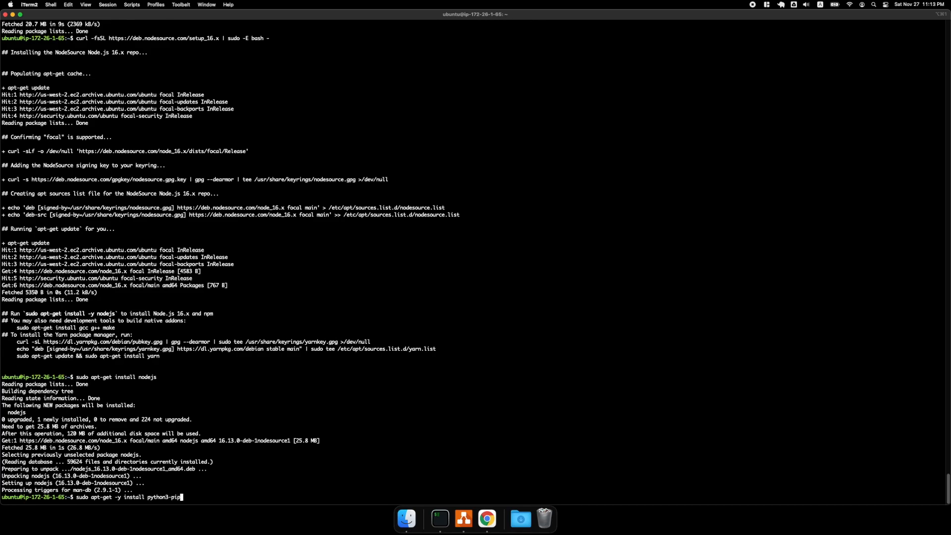
pyautogui.write('python3-')
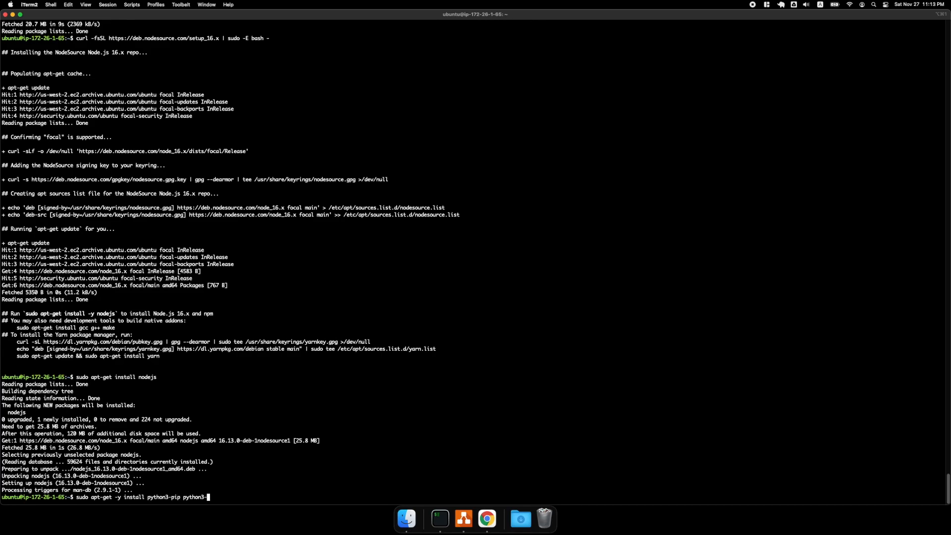
pyautogui.write('venv')
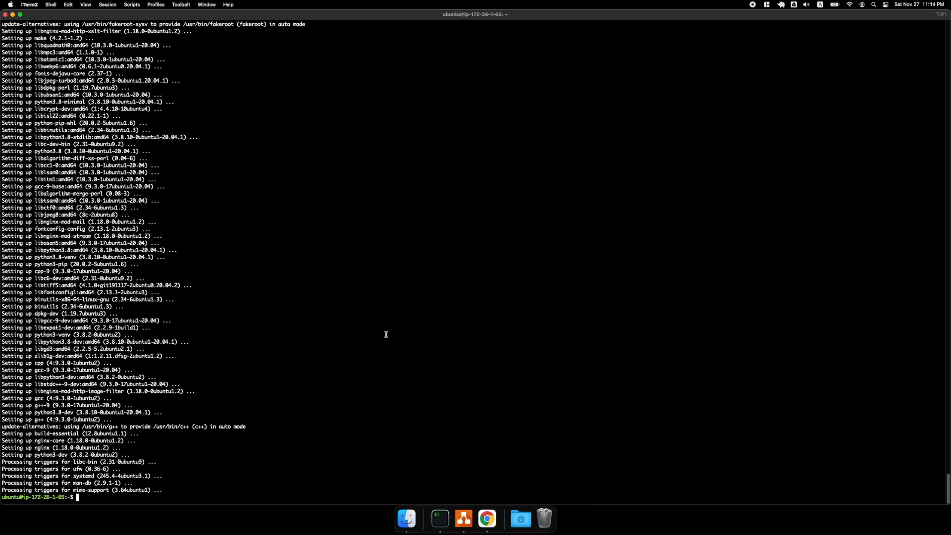
# Step: Create a hello_world folder with an activated python3 venv inside it
pyautogui.write('mkdir hello')
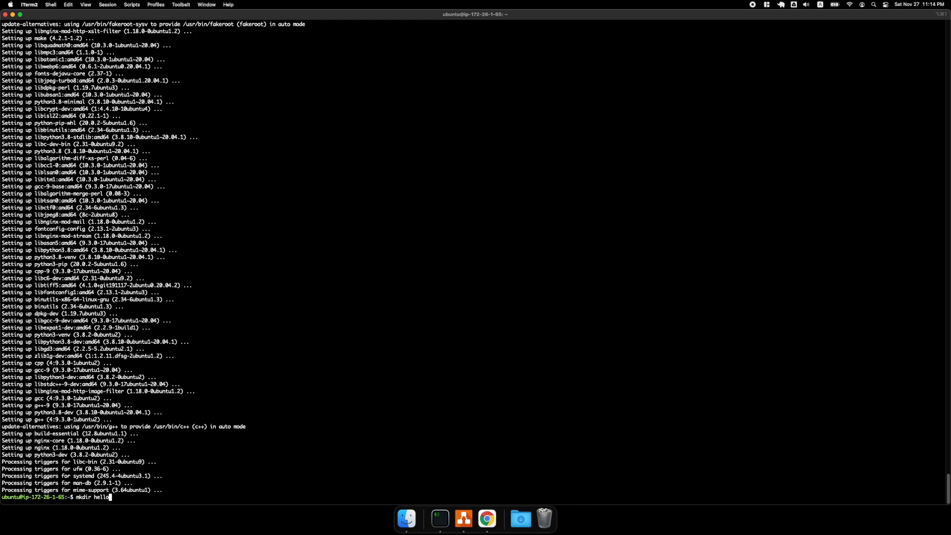
pyautogui.write('cd')
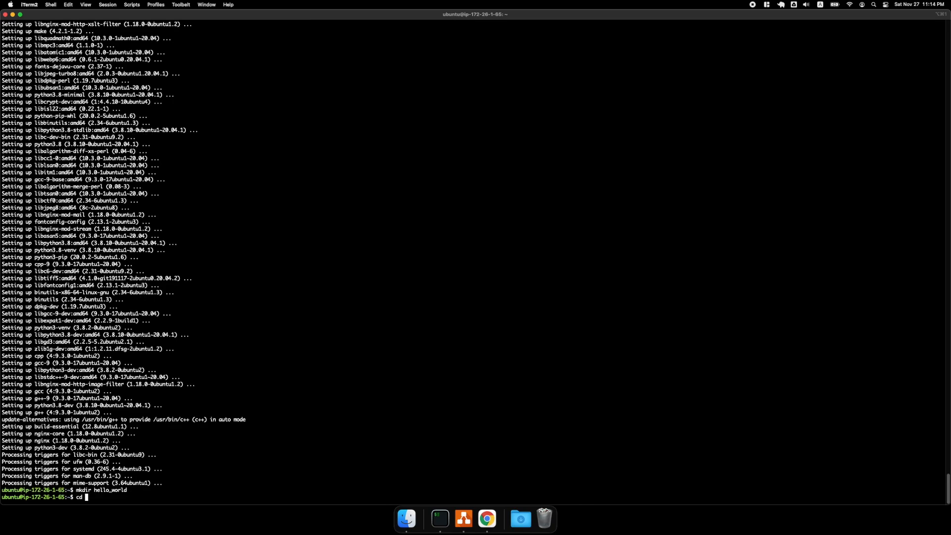
pyautogui.write('hello_world')
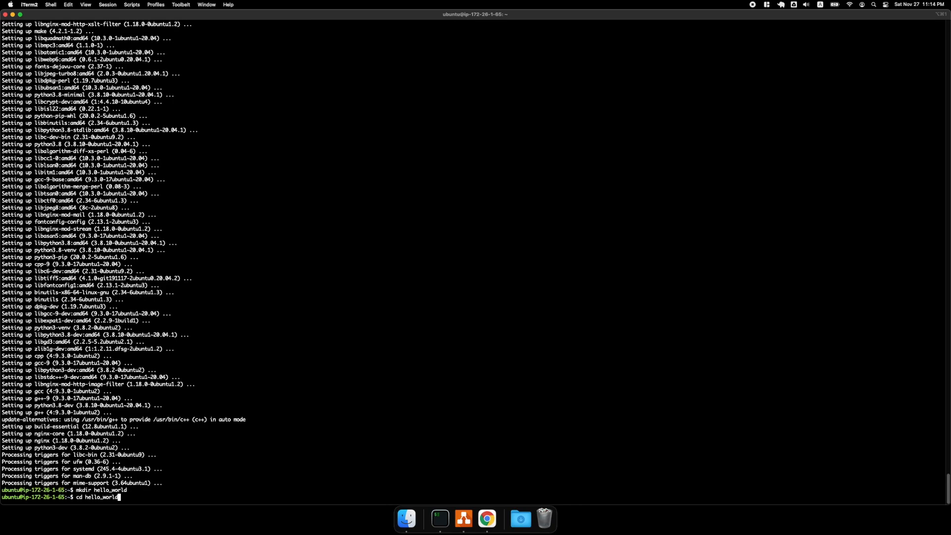
pyautogui.write('python3 -m venv')
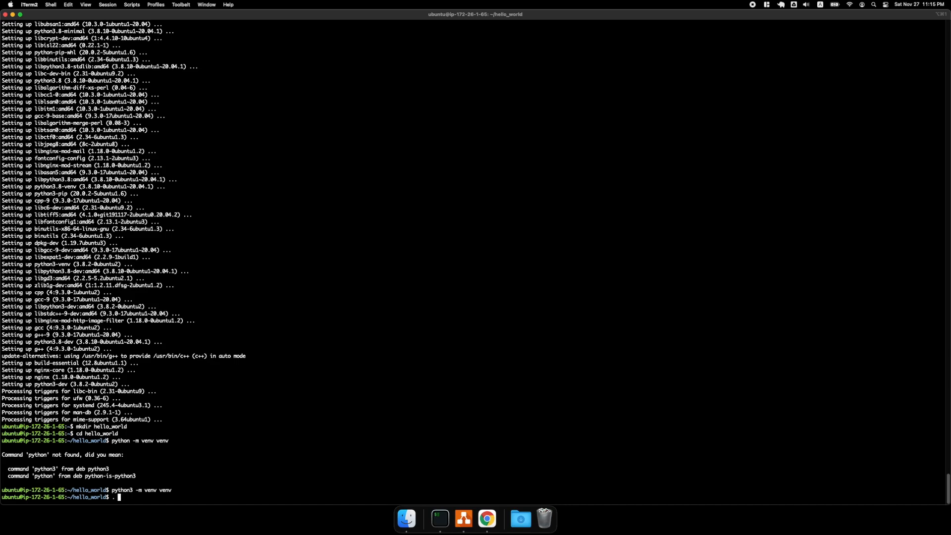
pyautogui.write('venv/bin/')
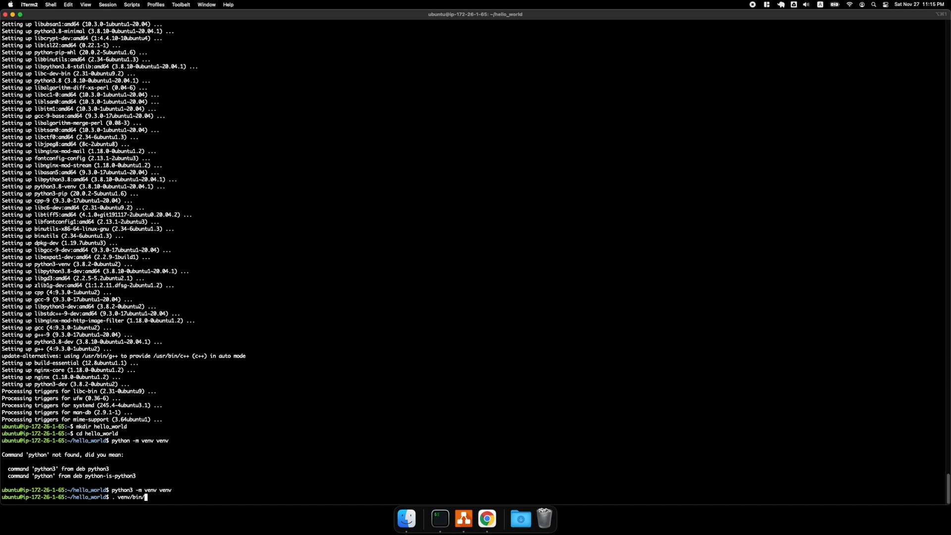
pyautogui.press('Return')
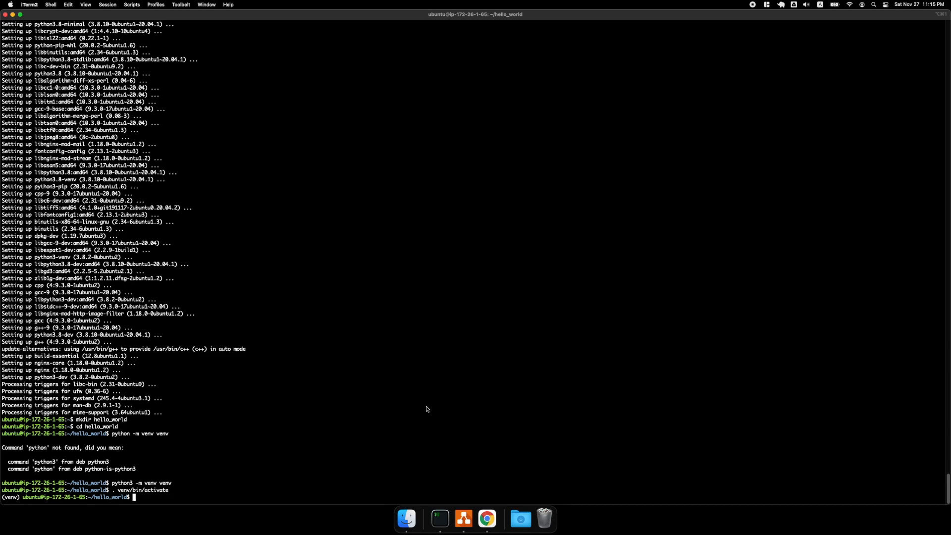
# Step: Install fastapi, "uvicorn[standard]" and gunicorn with pip
pyautogui.write('pip install fastapi')
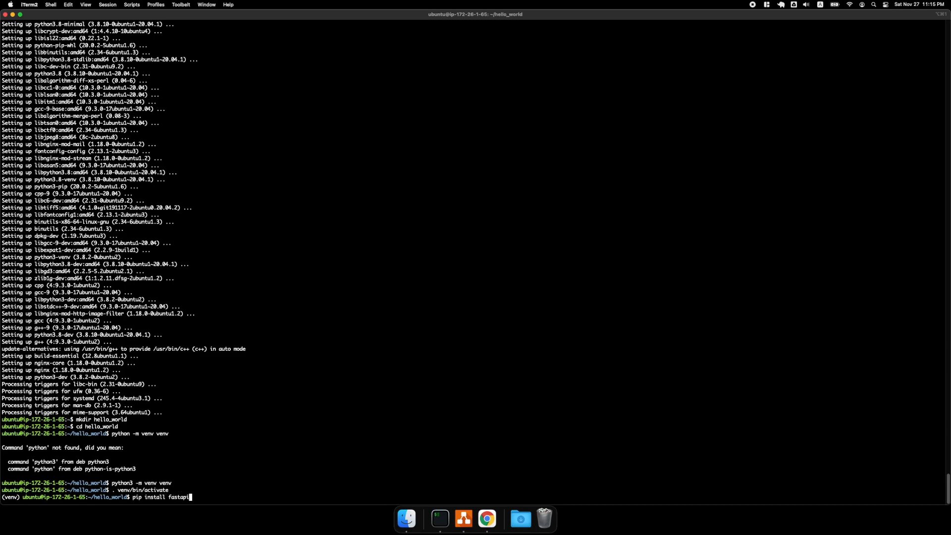
pyautogui.write('"uvicorn')
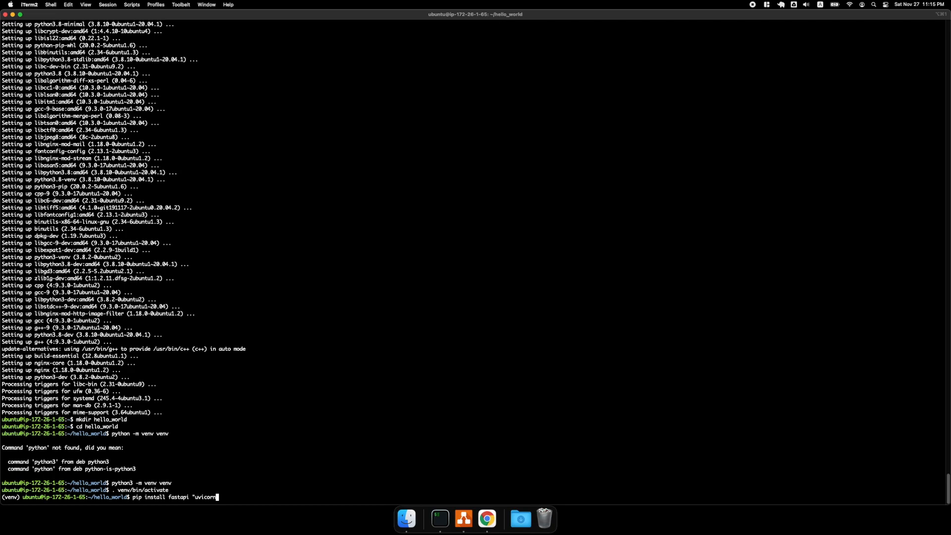
pyautogui.write('[standard]" gunicor')
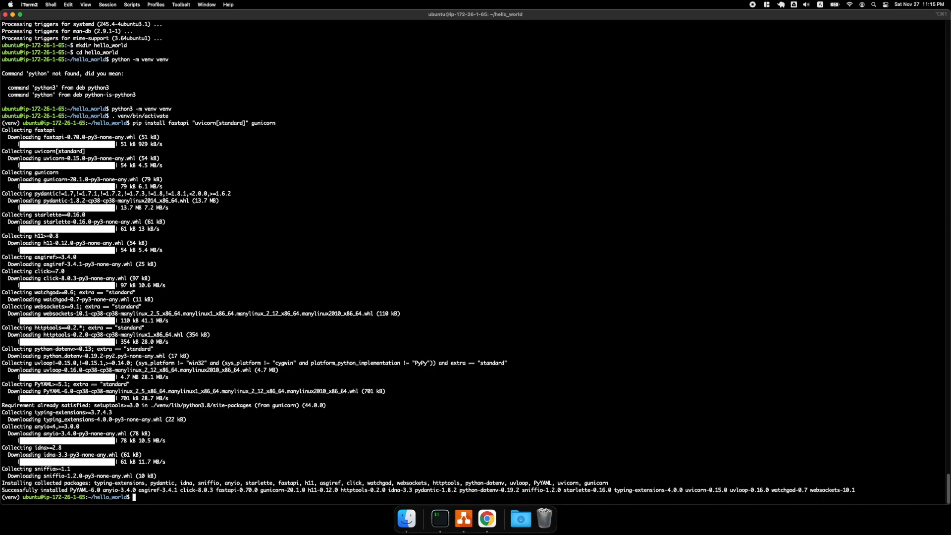
pyautogui.write('na')
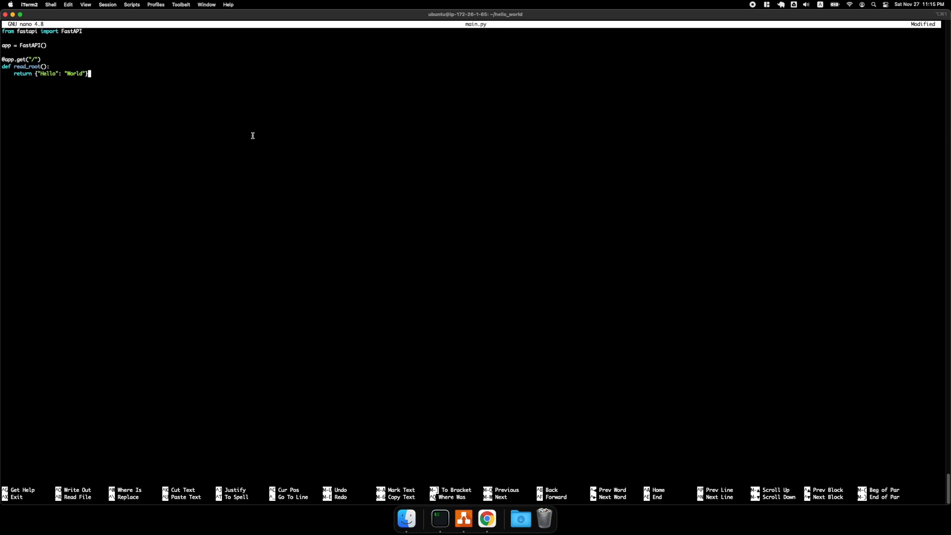
# Step: Save the Hello World main.py from nano, then install pm2 globally with sudo npm
pyautogui.press('ctrl+x')
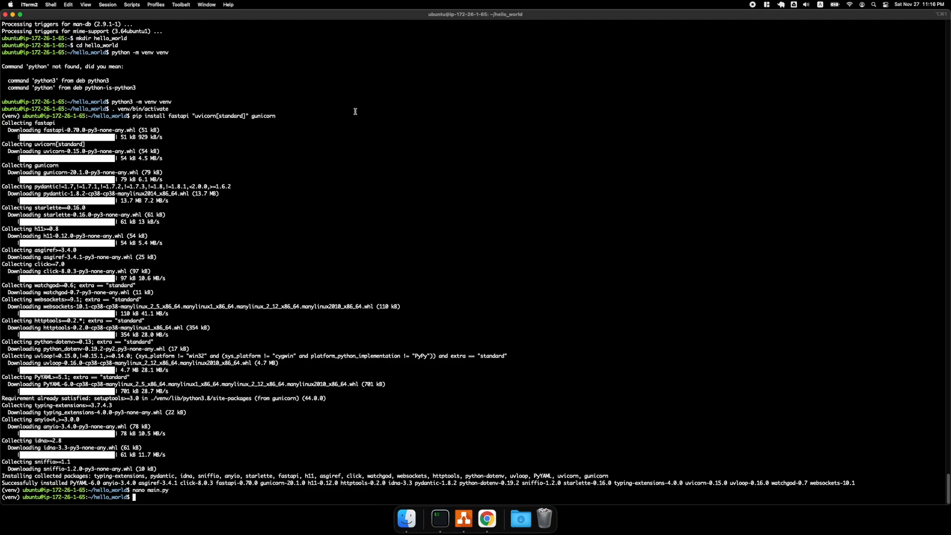
pyautogui.write('sudo')
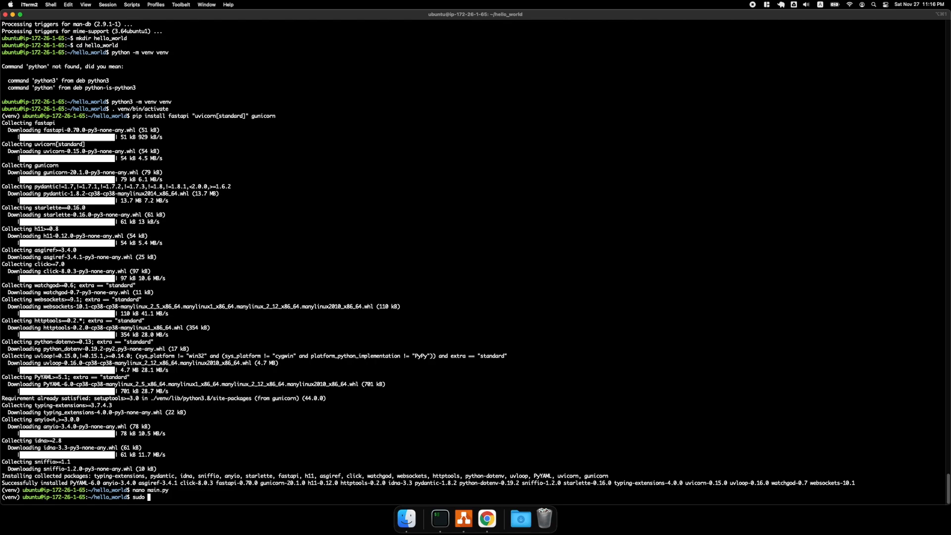
pyautogui.write('npm install -g pm')
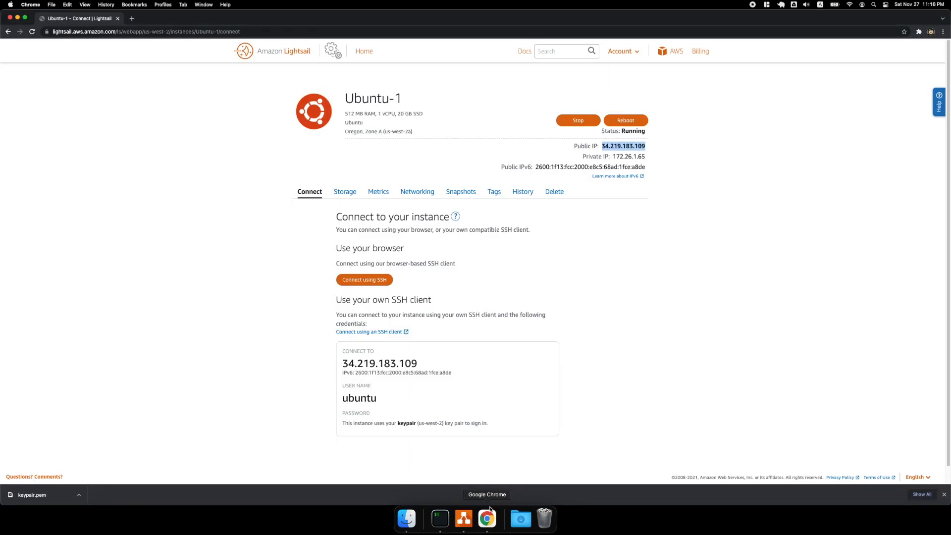
# Step: Open the instance's public IP in a new tab to see the nginx welcome page
pyautogui.rightClick(623, 146)
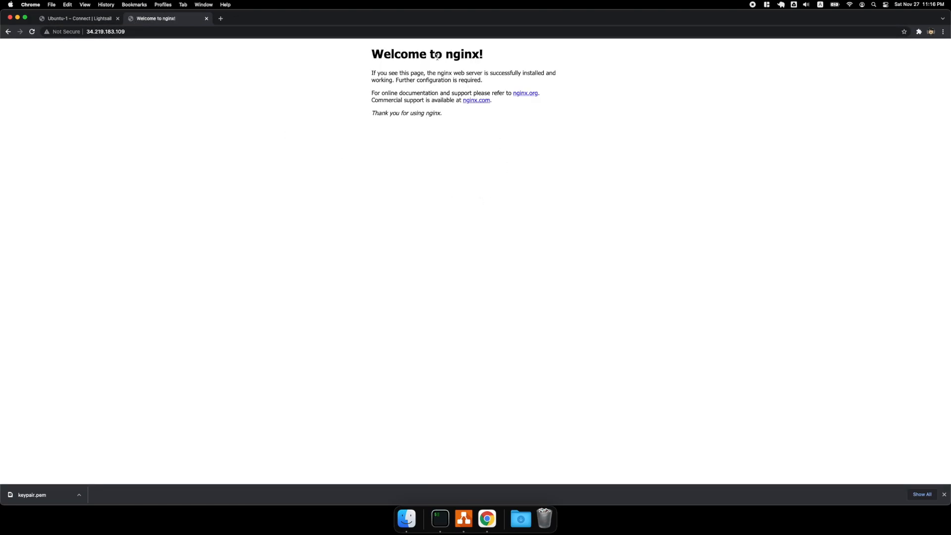
pyautogui.moveTo(492, 495)
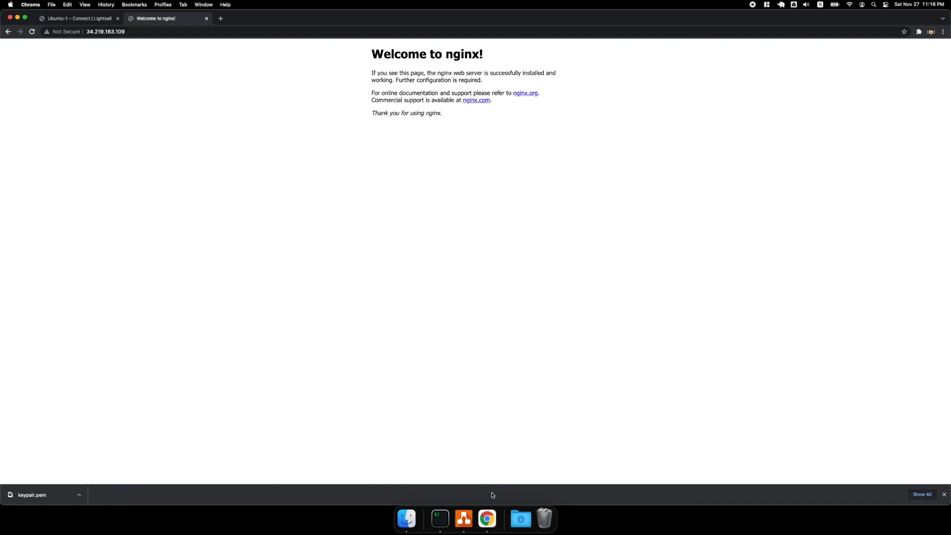
pyautogui.click(438, 518)
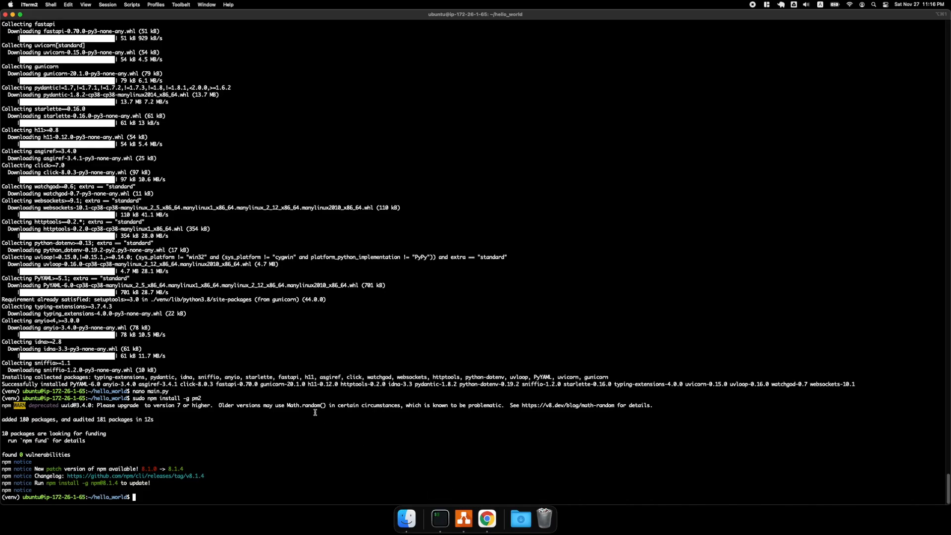
pyautogui.moveTo(162, 201)
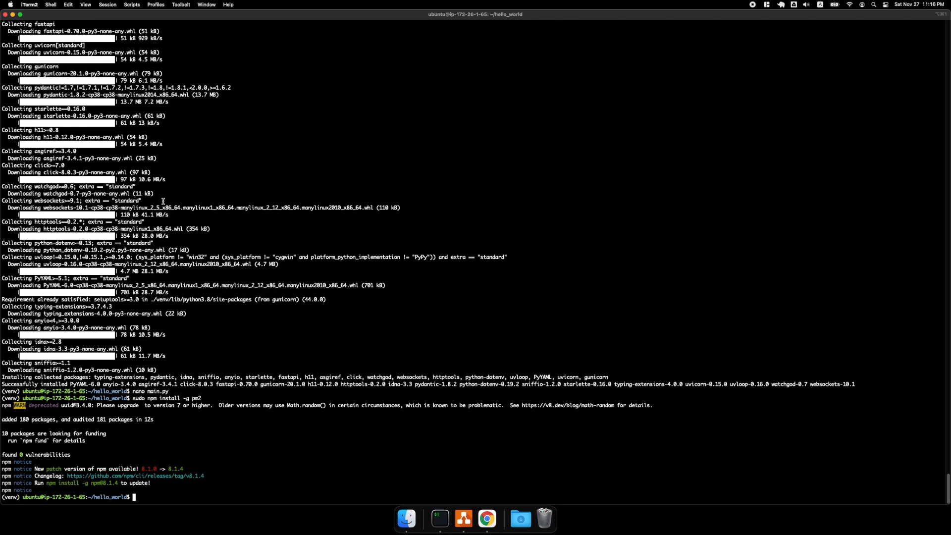
# Step: Run pm2 start with gunicorn -w 4 -k uvicorn.workers.UvicornWorker main:app named hello_world
pyautogui.write('pm2 start "gunicorn')
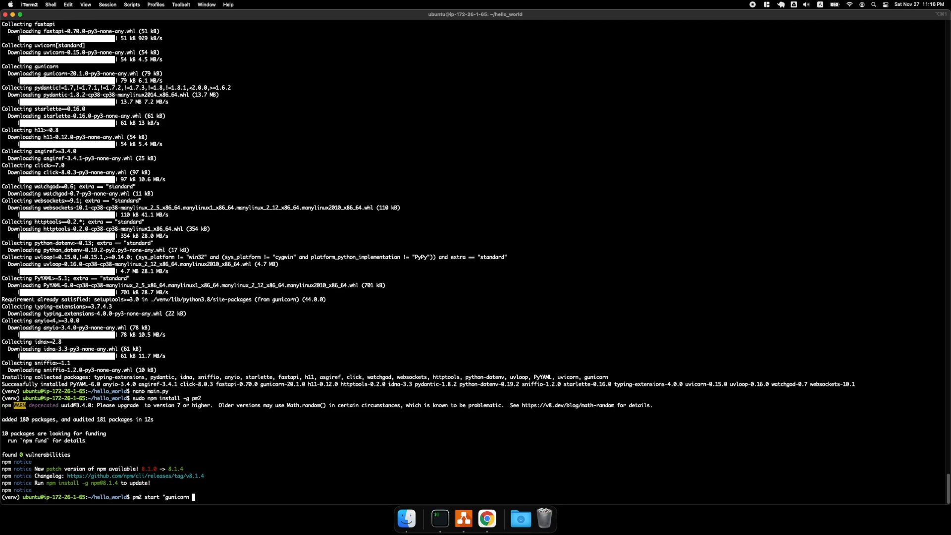
pyautogui.write('-w 4')
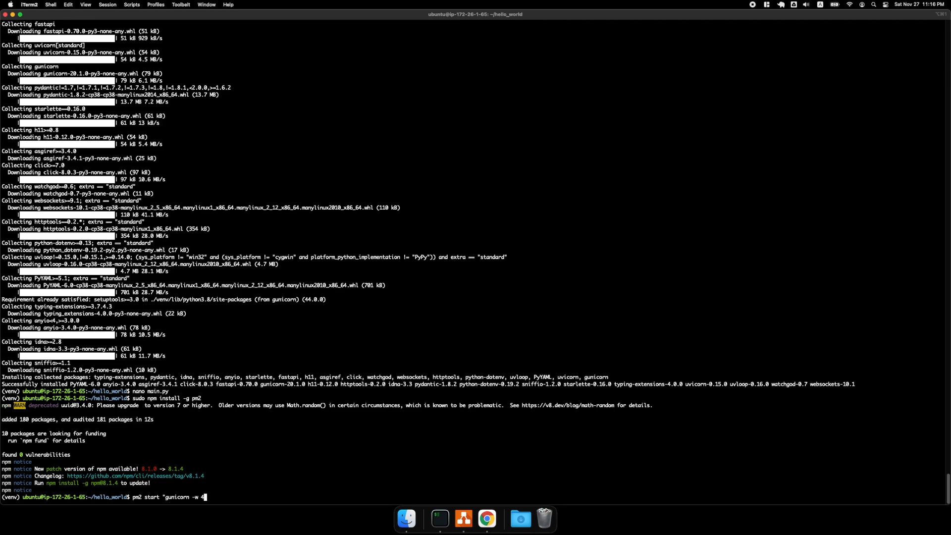
pyautogui.write('-k')
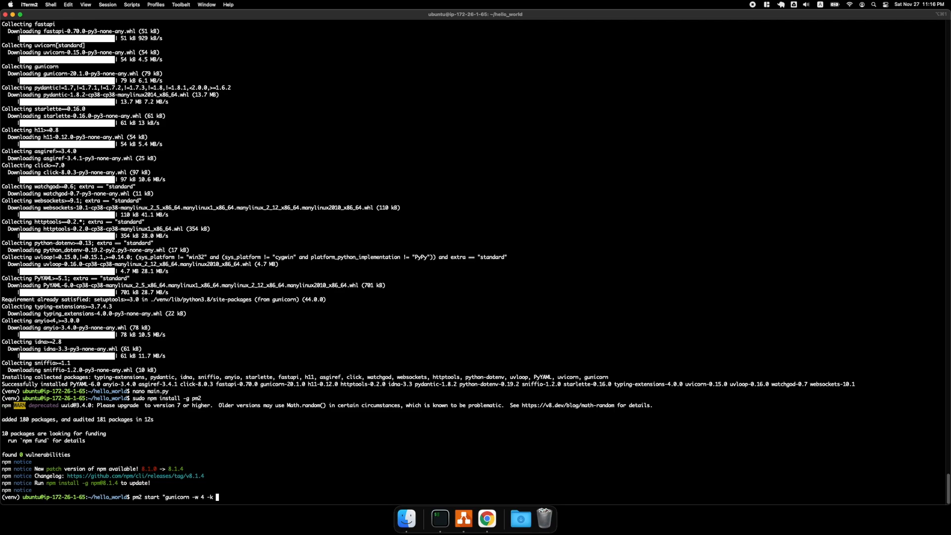
pyautogui.write('uvicorn.')
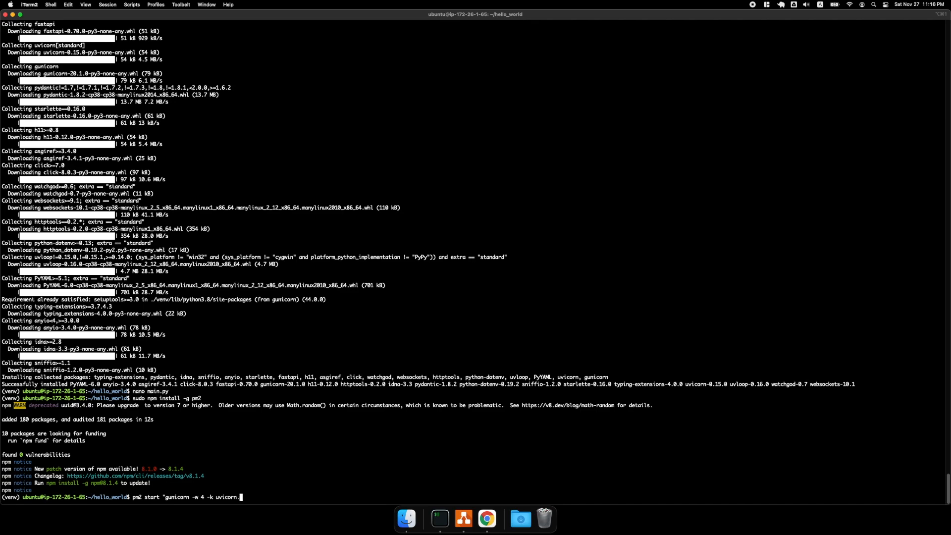
pyautogui.write('workers.')
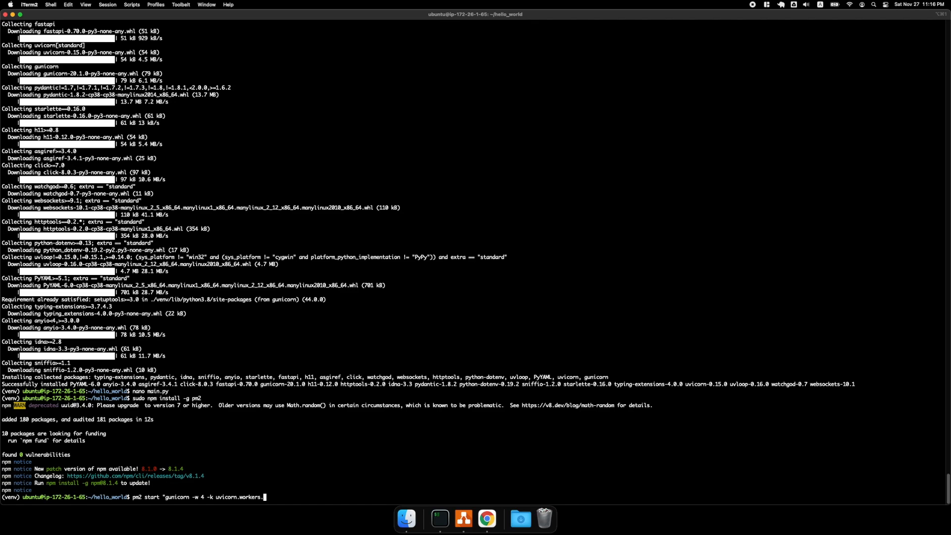
pyautogui.write('UvicornWorker main')
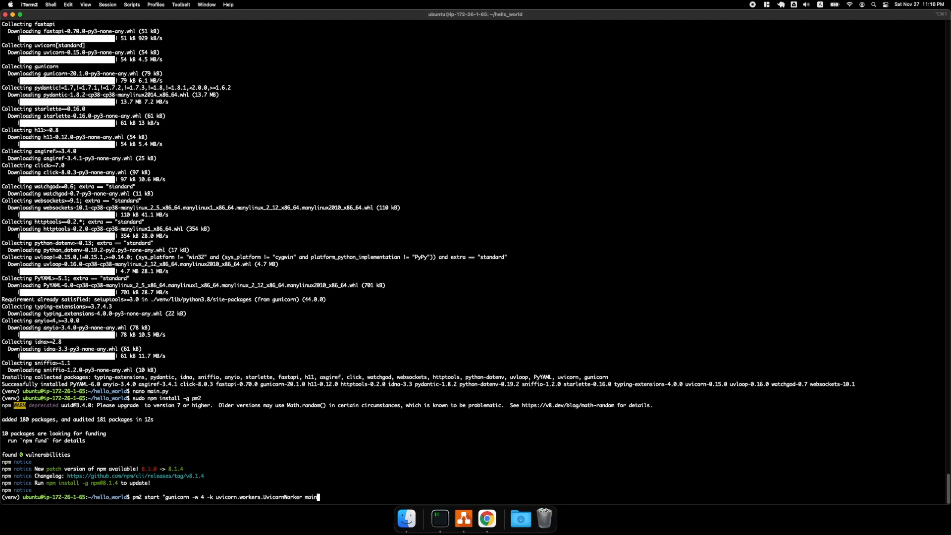
pyautogui.write(':app"')
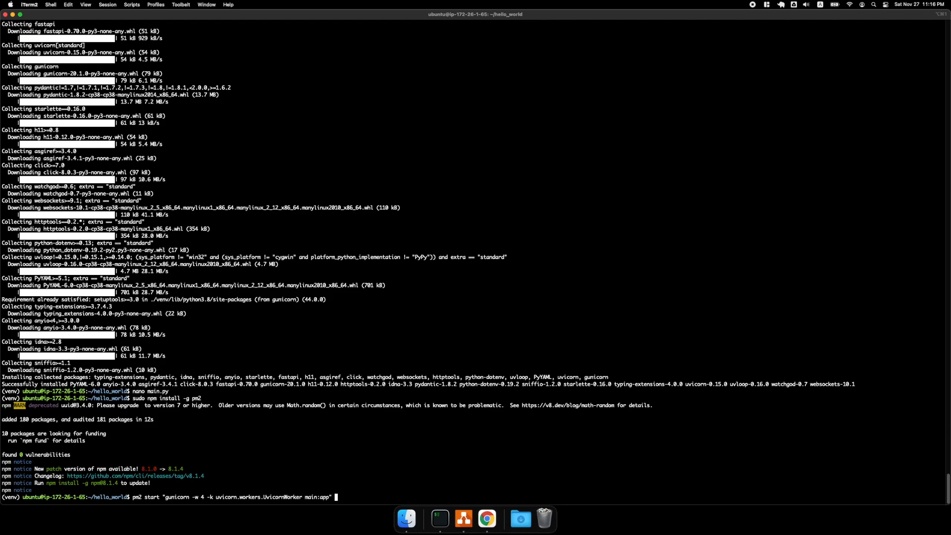
pyautogui.write('--name hell')
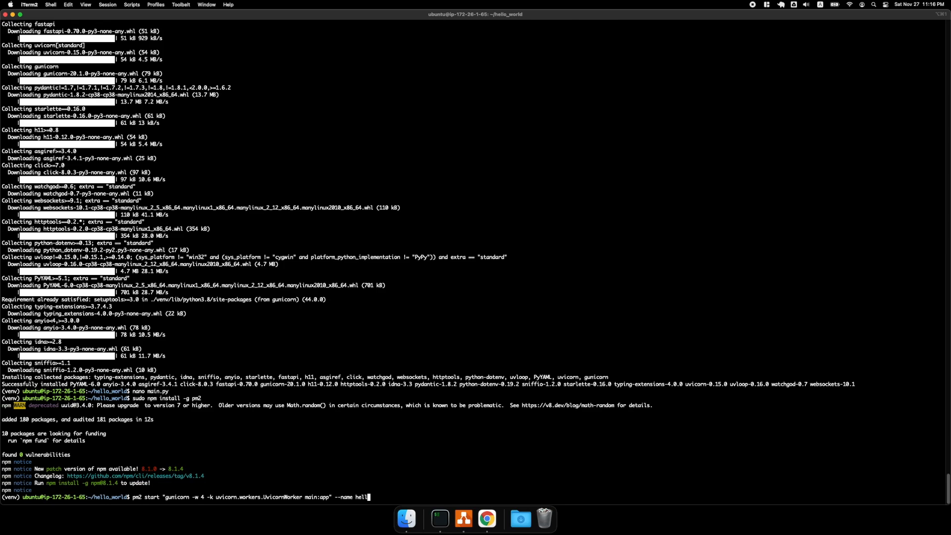
pyautogui.write('o_world')
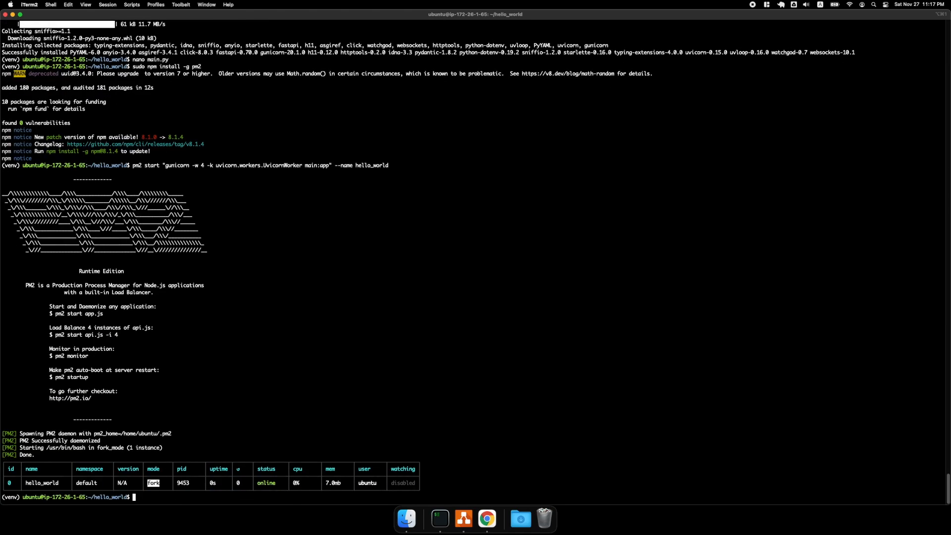
pyautogui.moveTo(174, 191)
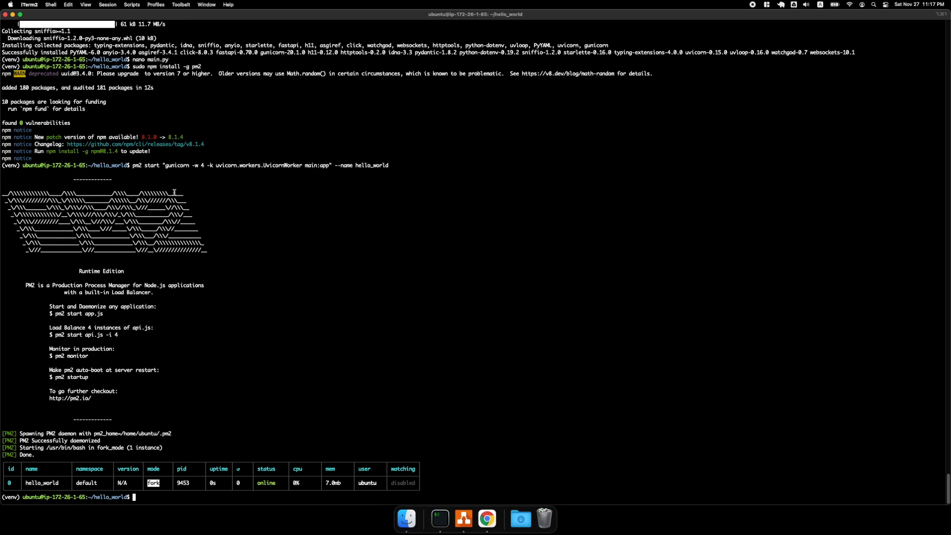
pyautogui.moveTo(486, 518)
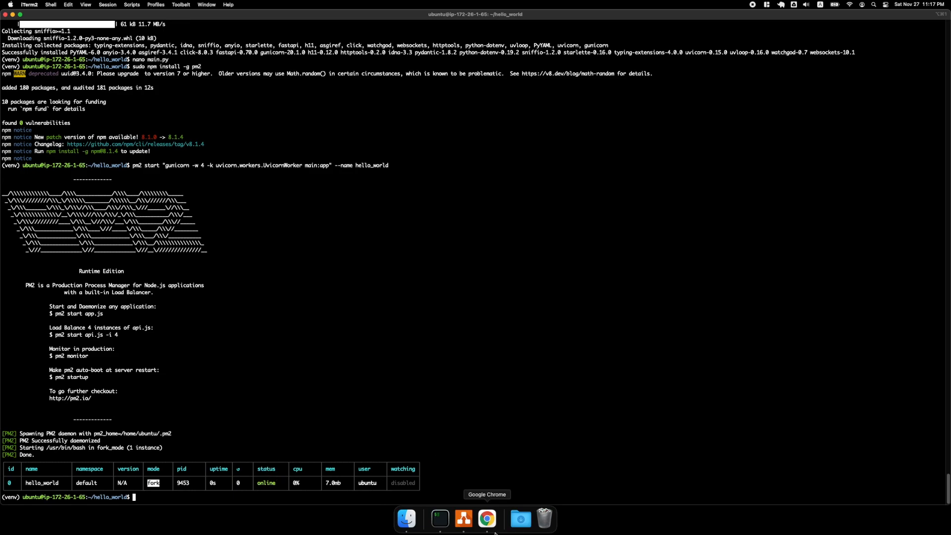
pyautogui.click(487, 518)
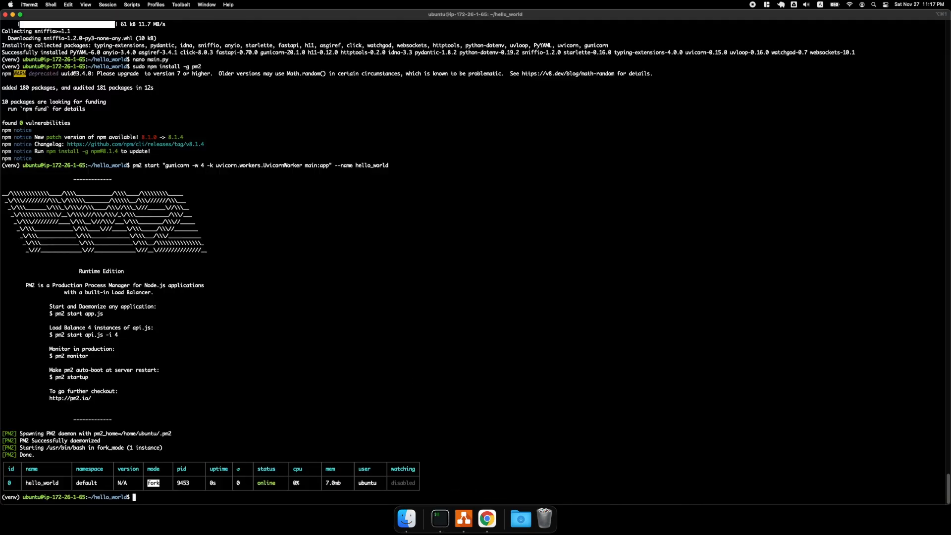
# Step: Curl localhost:8000 to get {"Hello":"World"}, then change into /etc/nginx/conf.d
pyautogui.write('curl')
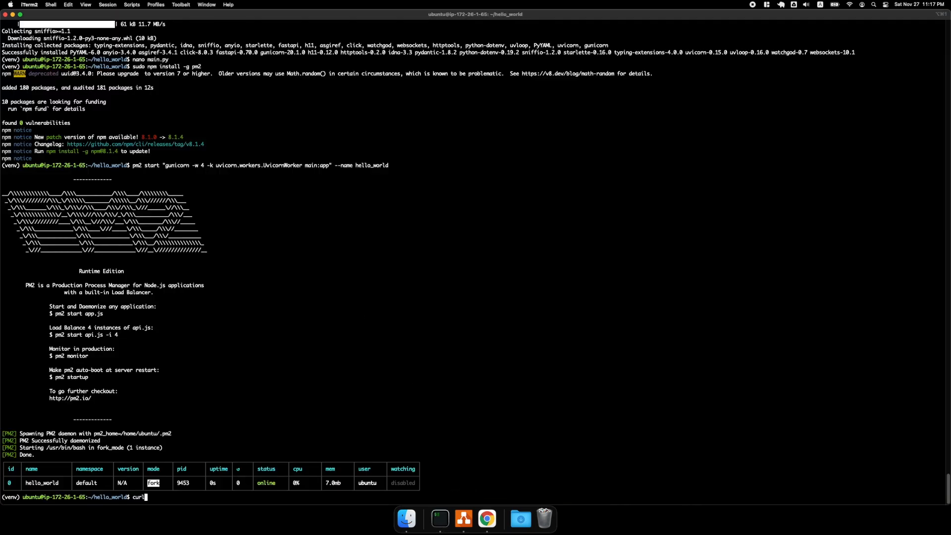
pyautogui.write('localhost:8000')
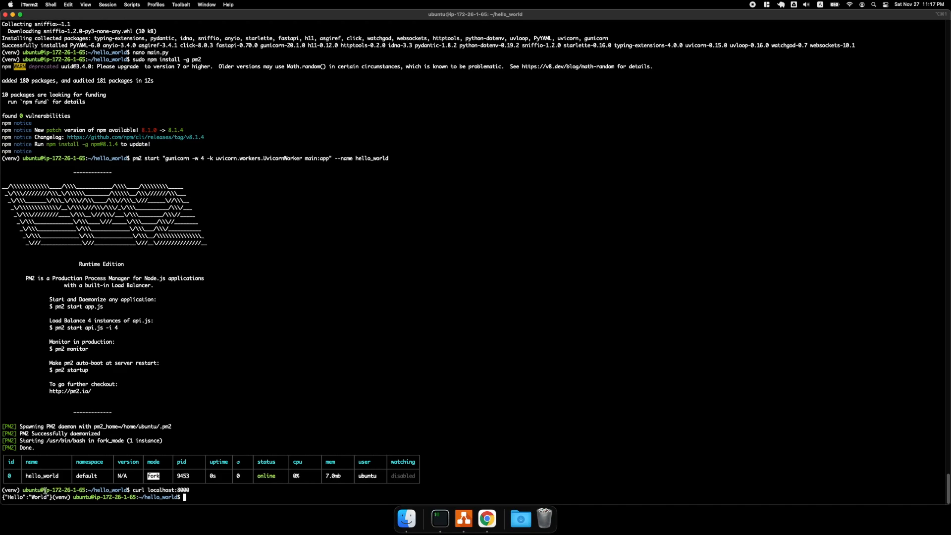
pyautogui.write('cd /etc/nginx/conf.d/')
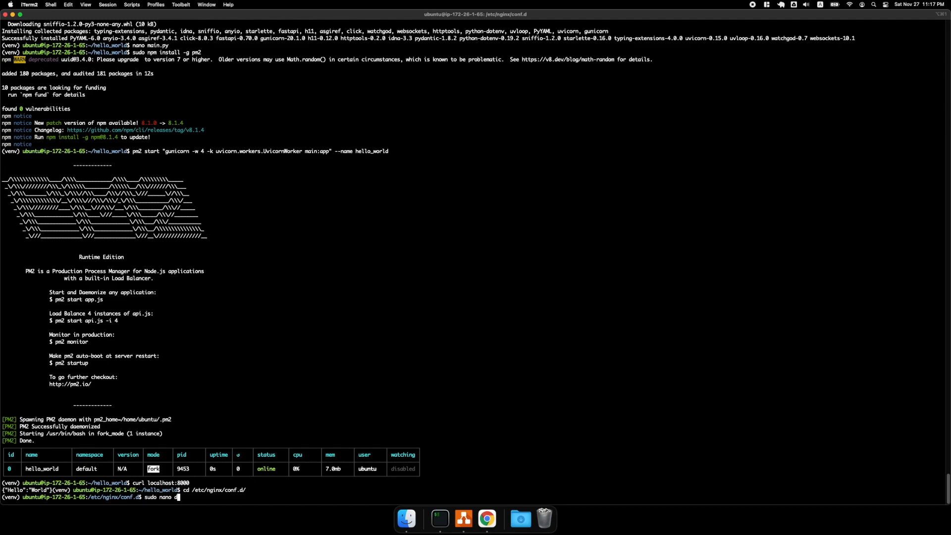
pyautogui.press('enter')
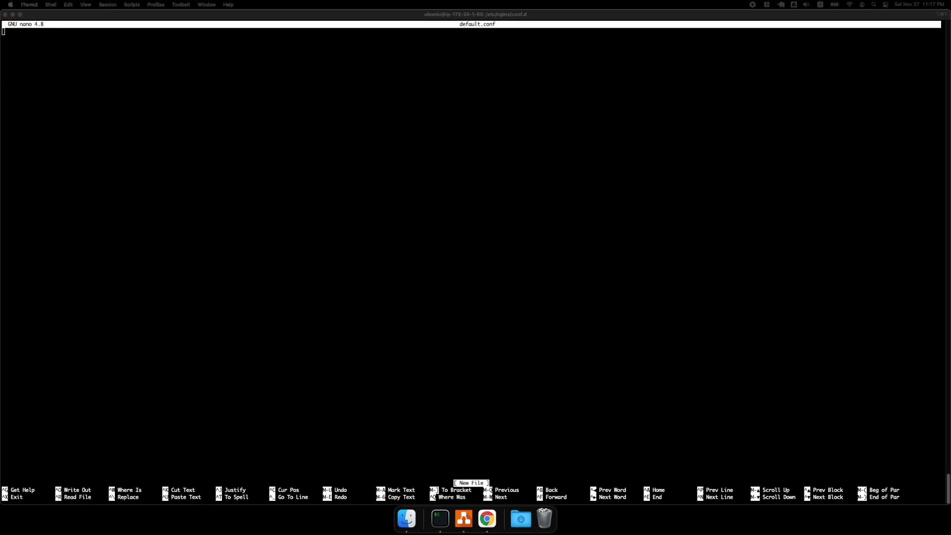
pyautogui.moveTo(220, 277)
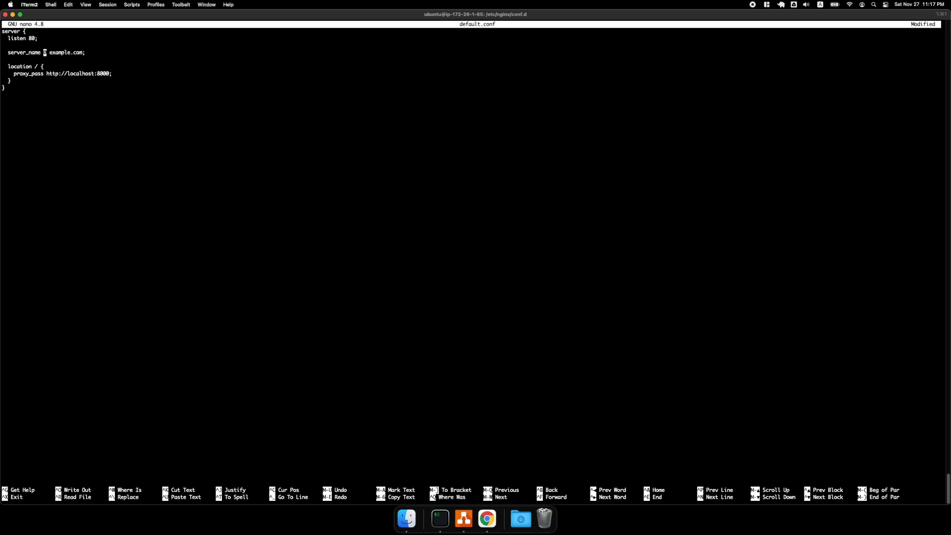
pyautogui.click(486, 519)
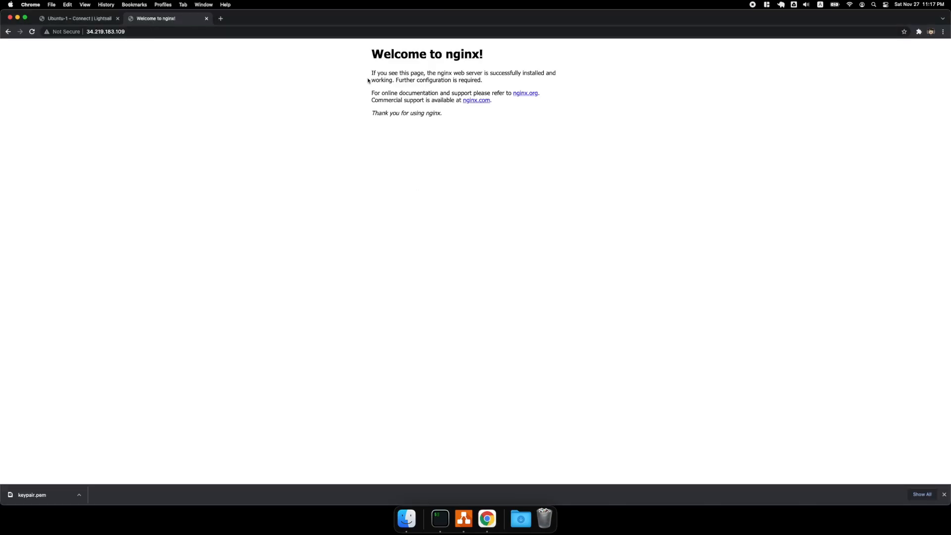
# Step: Add the public IP 34.219.183.109 from Lightsail to server_name and save default.conf
pyautogui.click(77, 18)
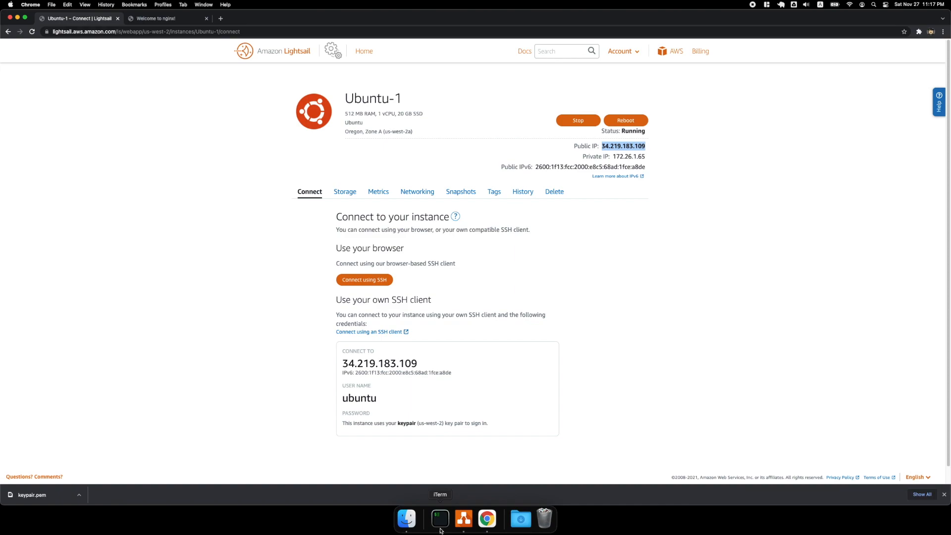
pyautogui.click(439, 518)
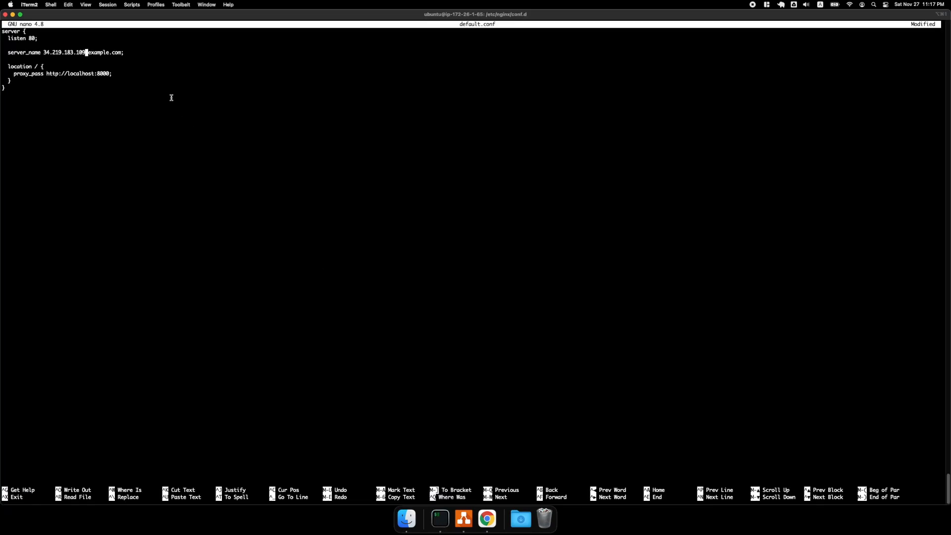
pyautogui.press('ctrl+x')
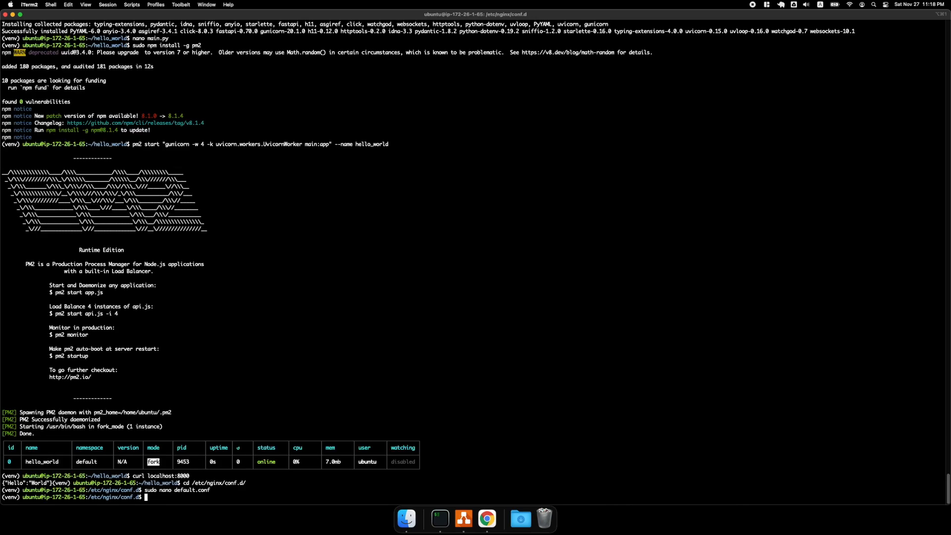
pyautogui.moveTo(455, 291)
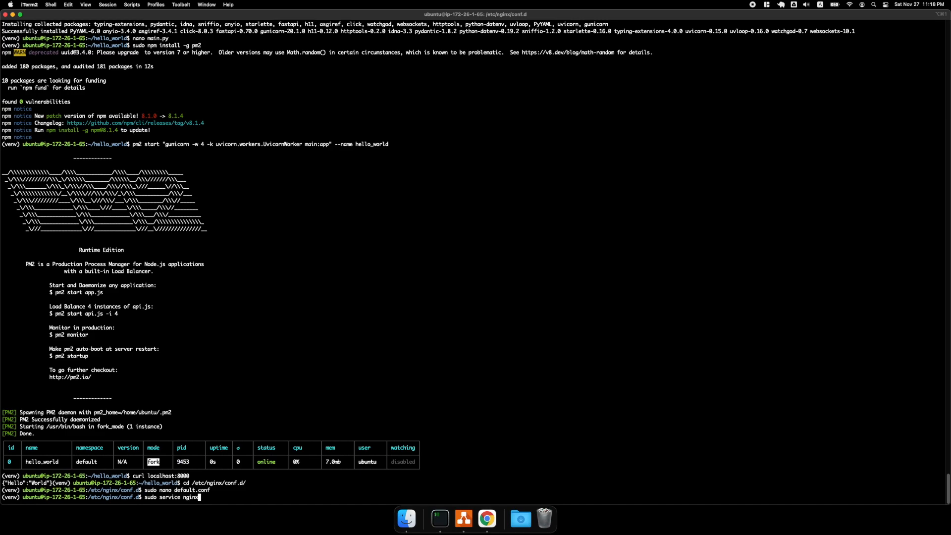
# Step: Restart nginx with sudo service nginx restart so the proxy config takes effect
pyautogui.write('rest')
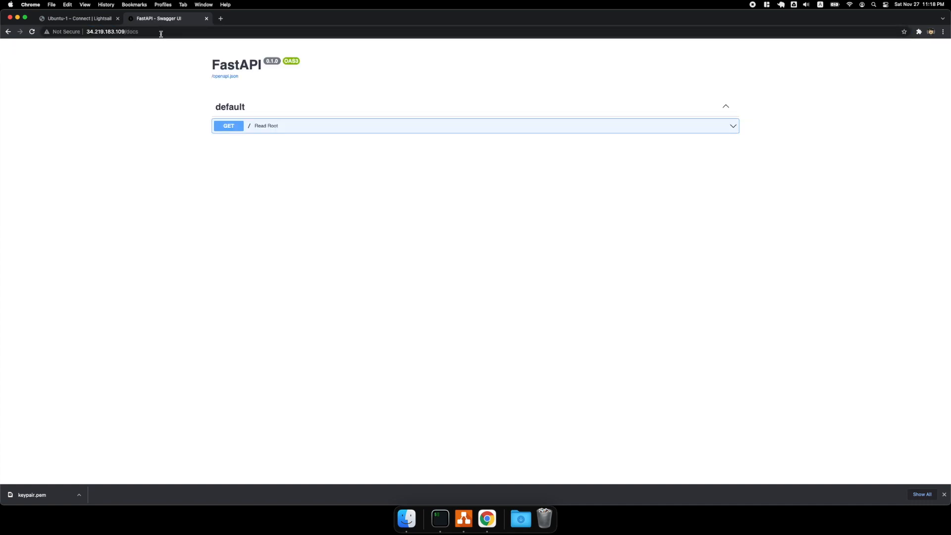
pyautogui.moveTo(362, 206)
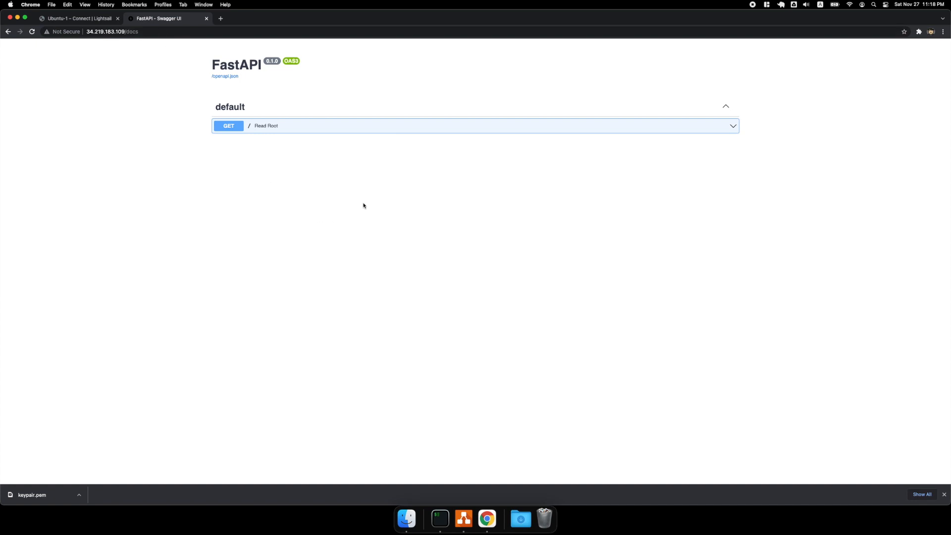